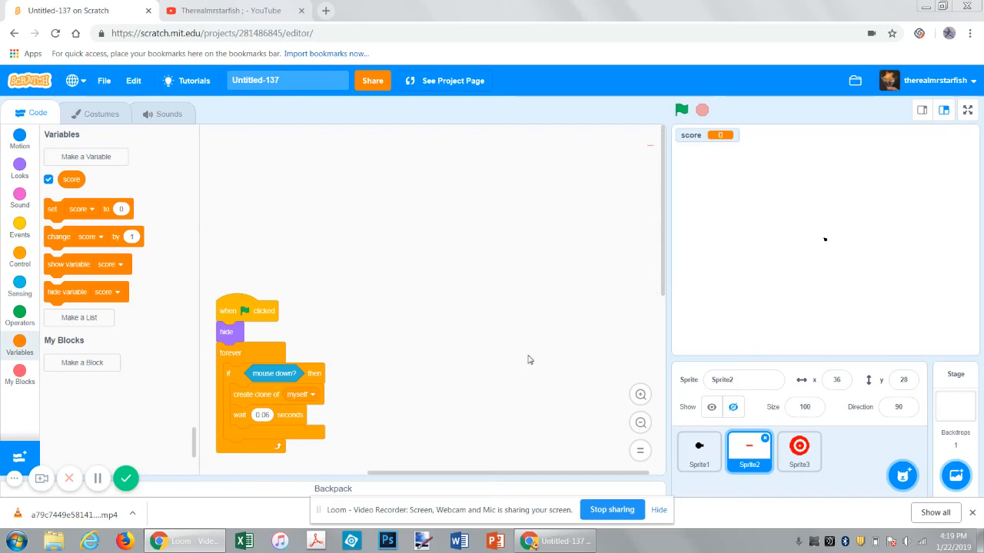
mouse_move(506, 335)
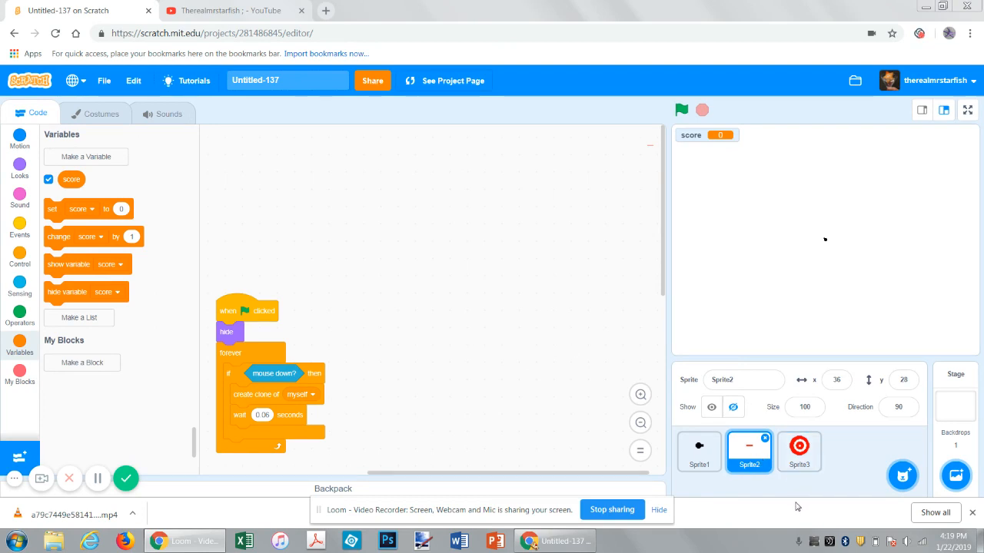
mouse_move(787, 492)
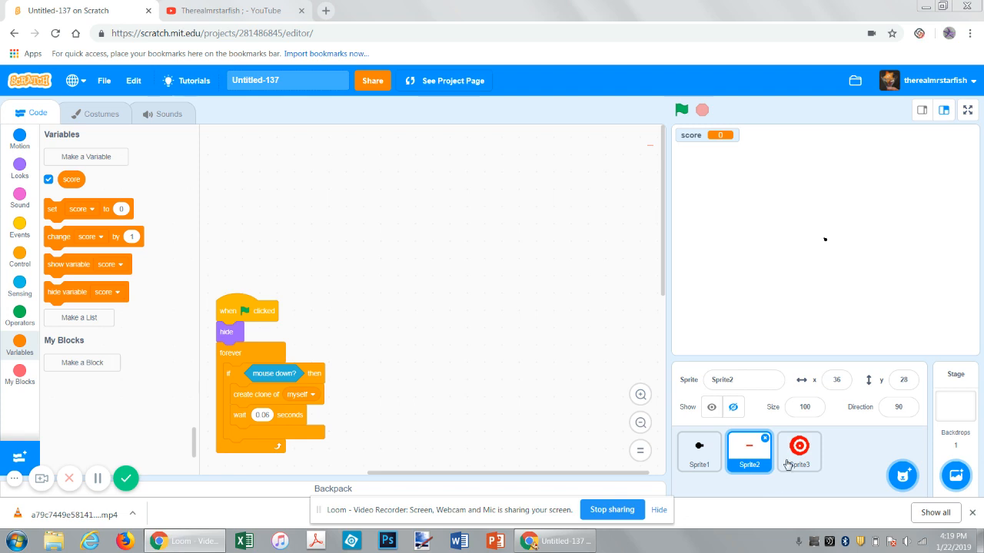
mouse_move(820, 486)
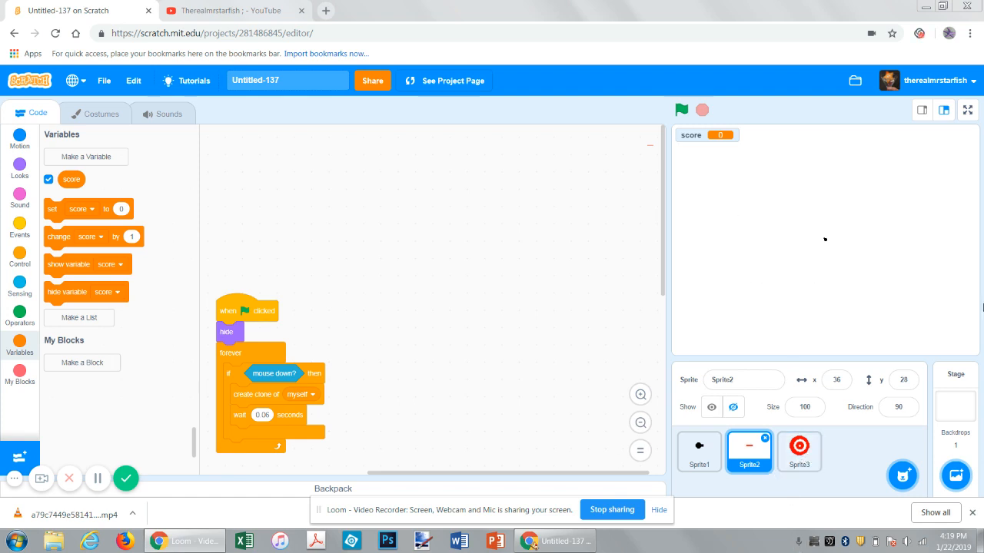
Step: Duplicate the red target sprite, recolour its costume green, and set its clone spawn wait to 1.5 seconds
right_click(799, 451)
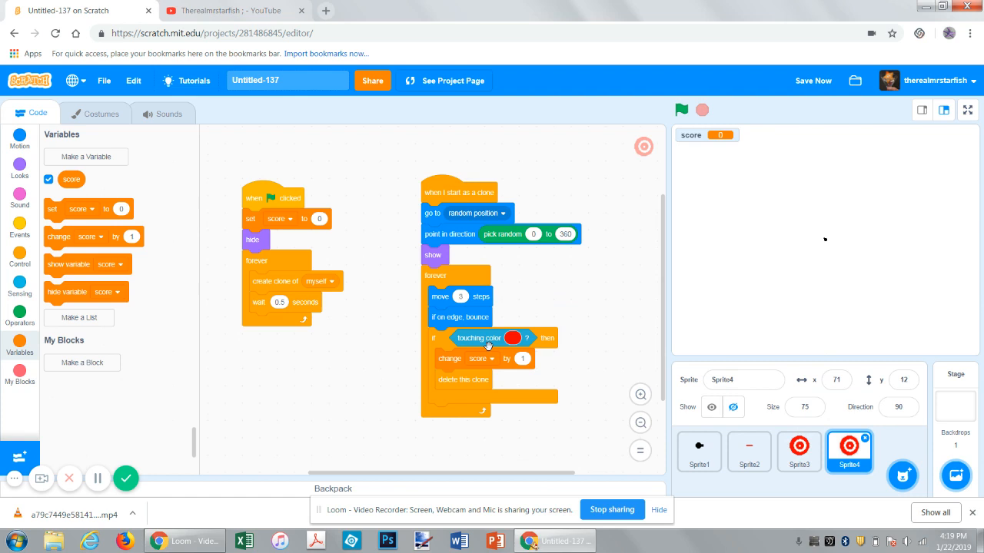
mouse_move(159, 146)
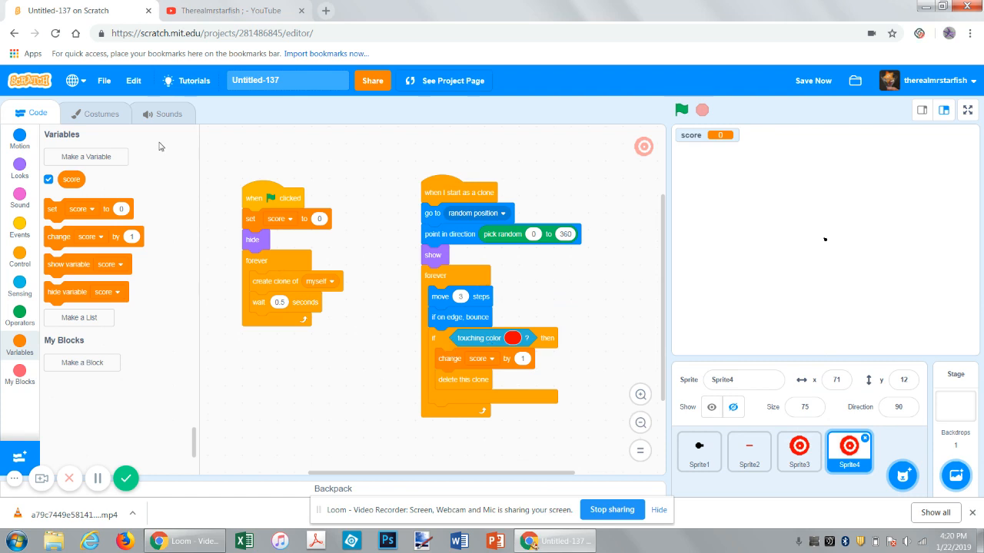
click(99, 113)
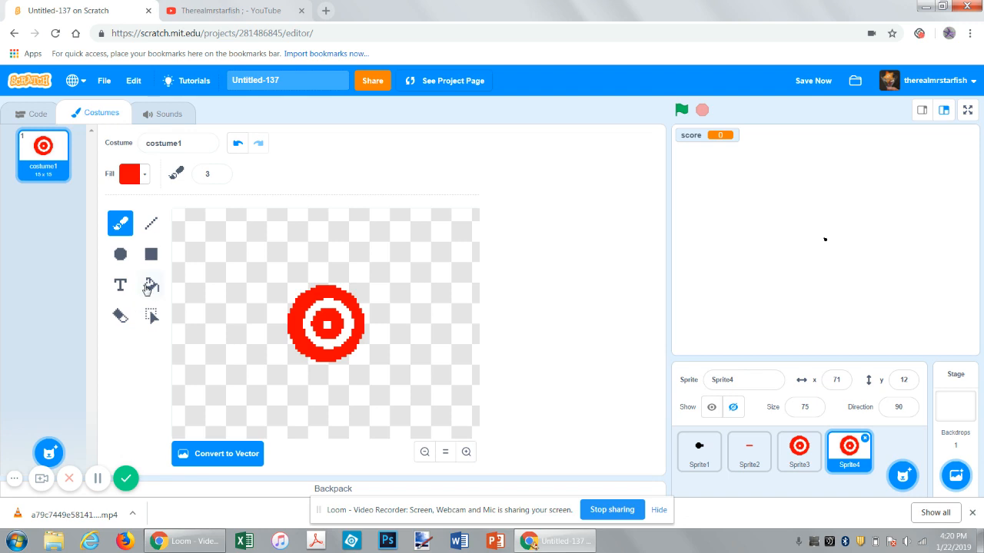
click(129, 173)
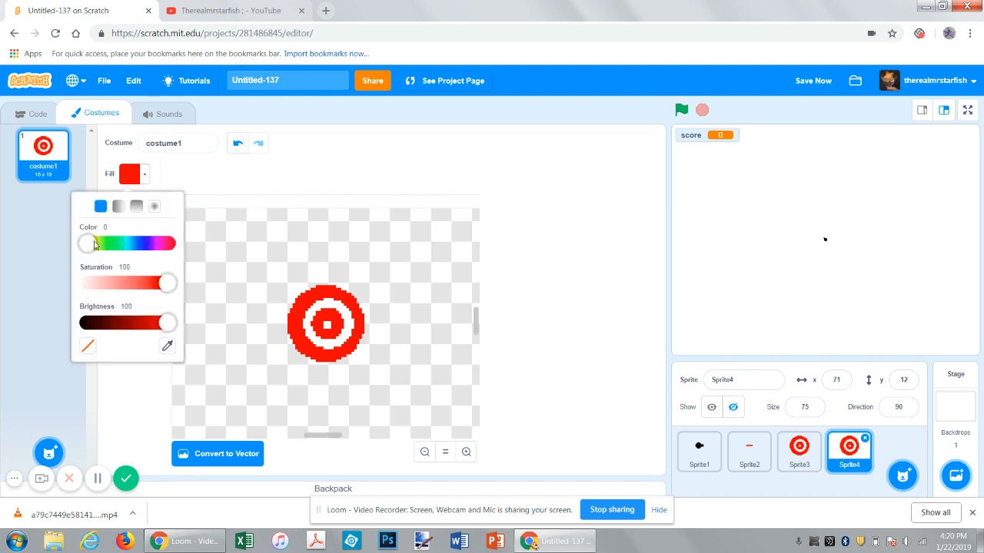
drag(86, 243, 113, 243)
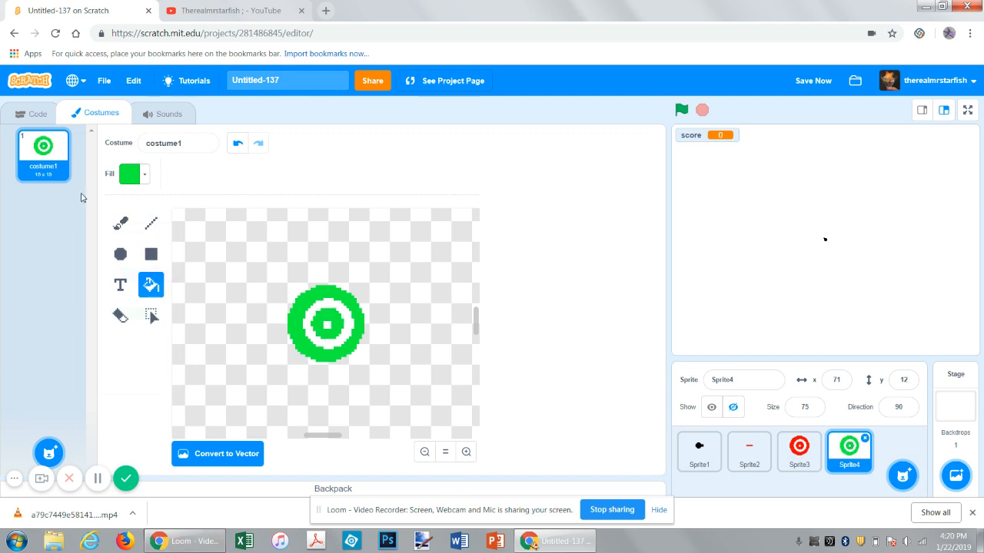
click(36, 113)
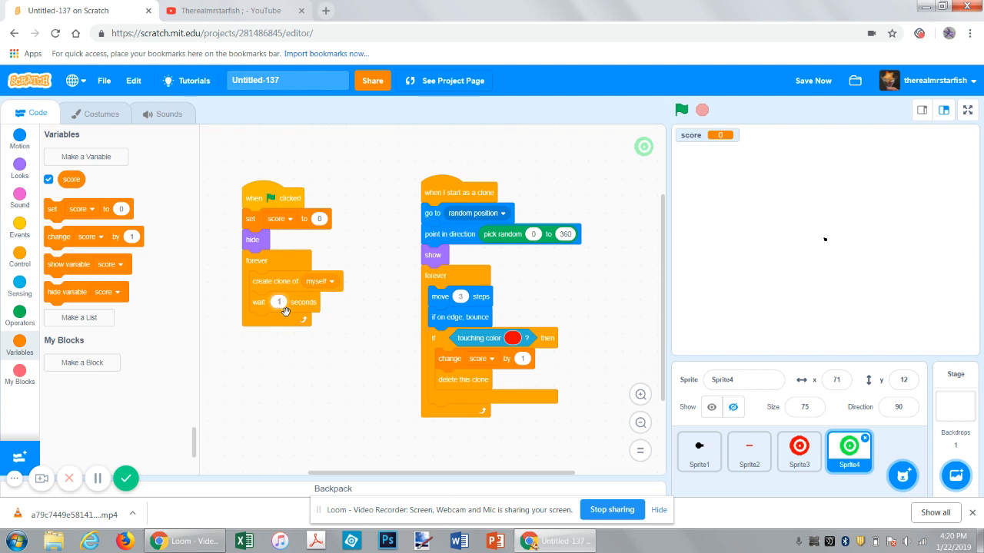
text(1.5)
text(-1)
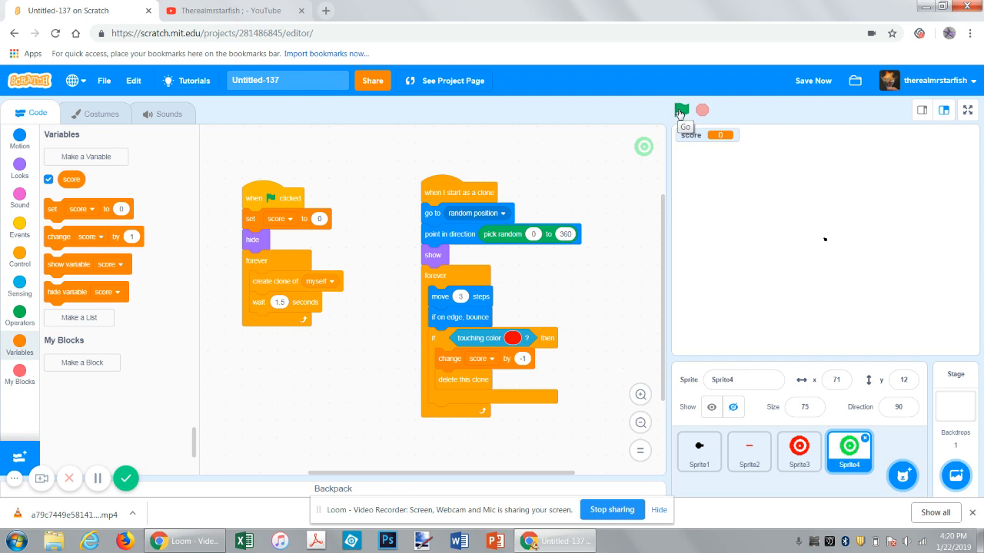
Step: Create a new blank Sprite5 via Paint, opening its empty costume editor
click(681, 110)
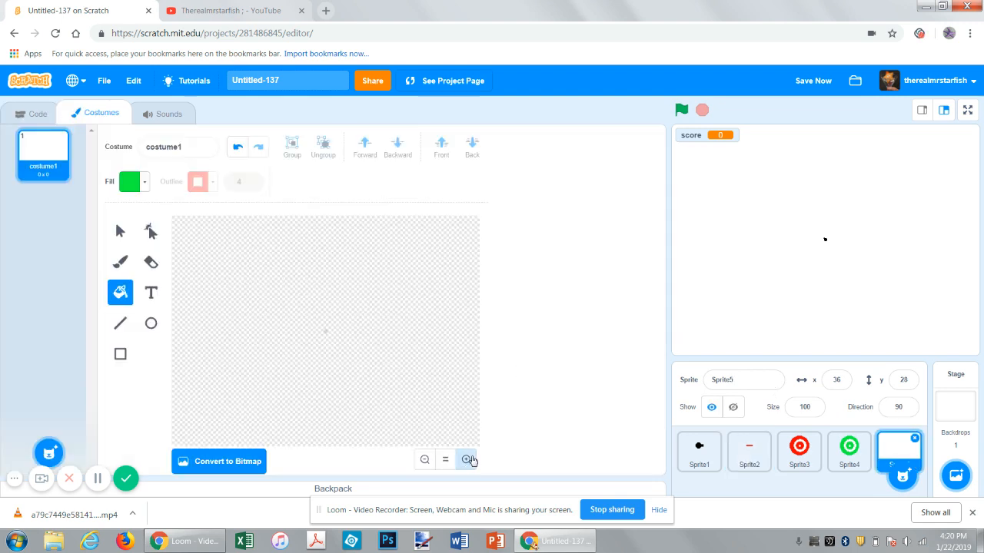
Step: Set the shape colours to a black outline with no fill so drawn circles are hollow
click(466, 459)
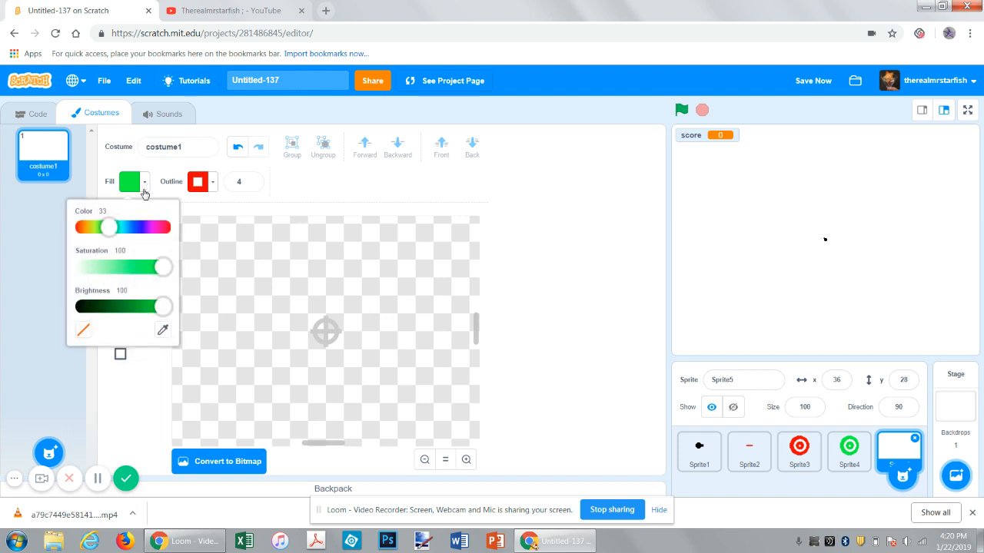
drag(163, 307, 113, 308)
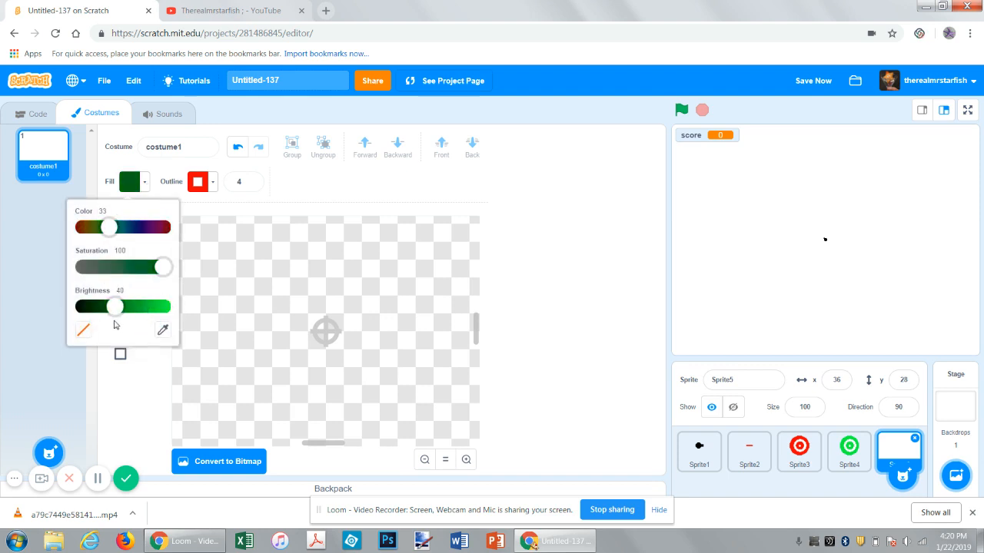
drag(114, 306, 83, 305)
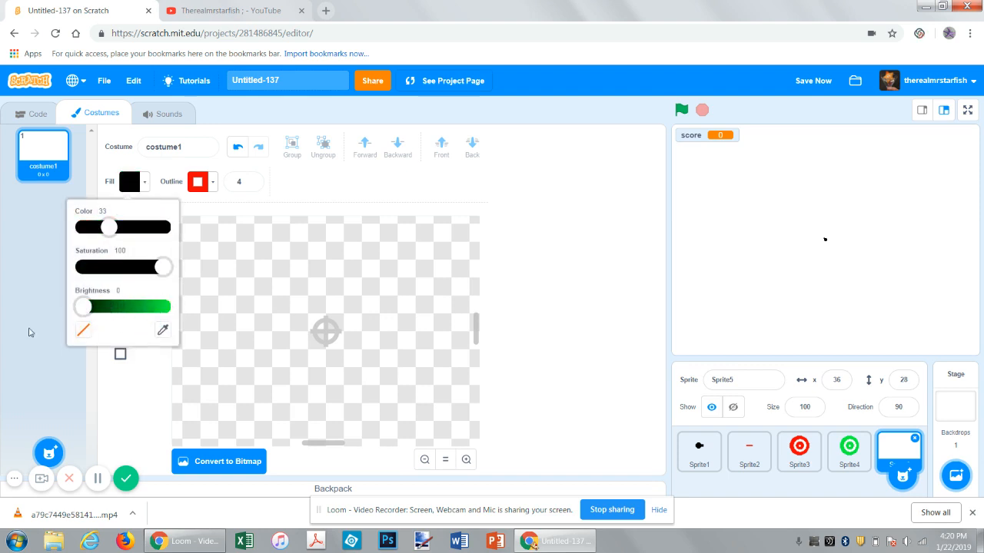
mouse_move(292, 299)
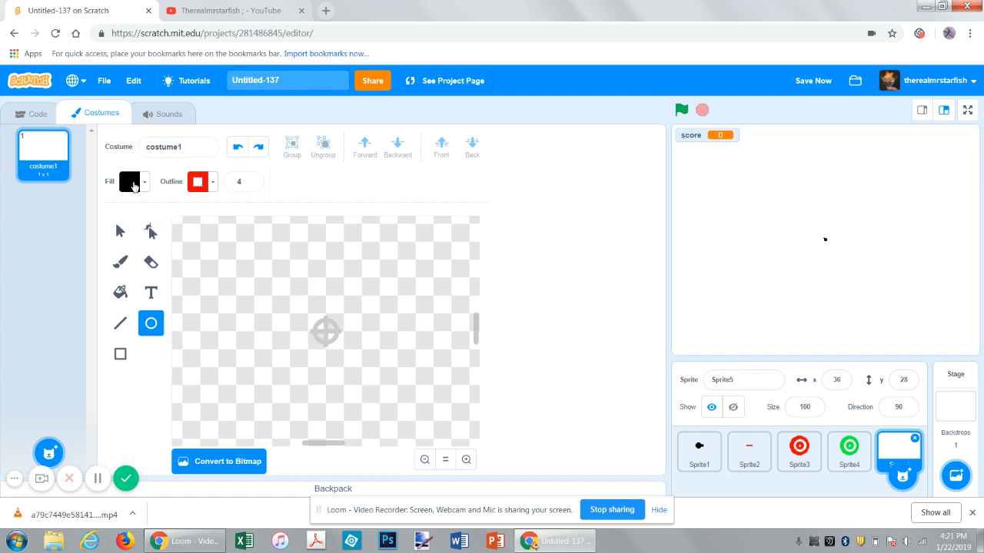
mouse_move(136, 191)
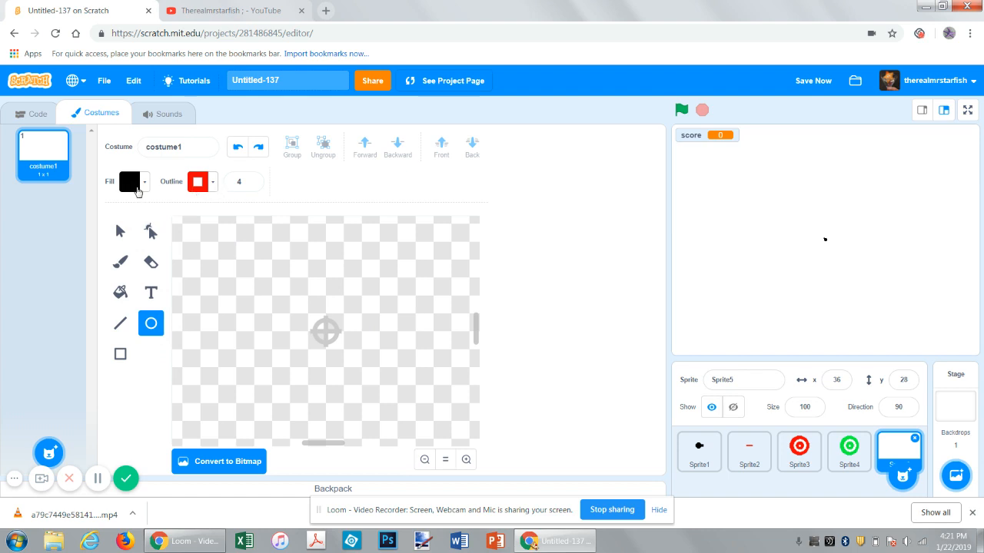
click(129, 181)
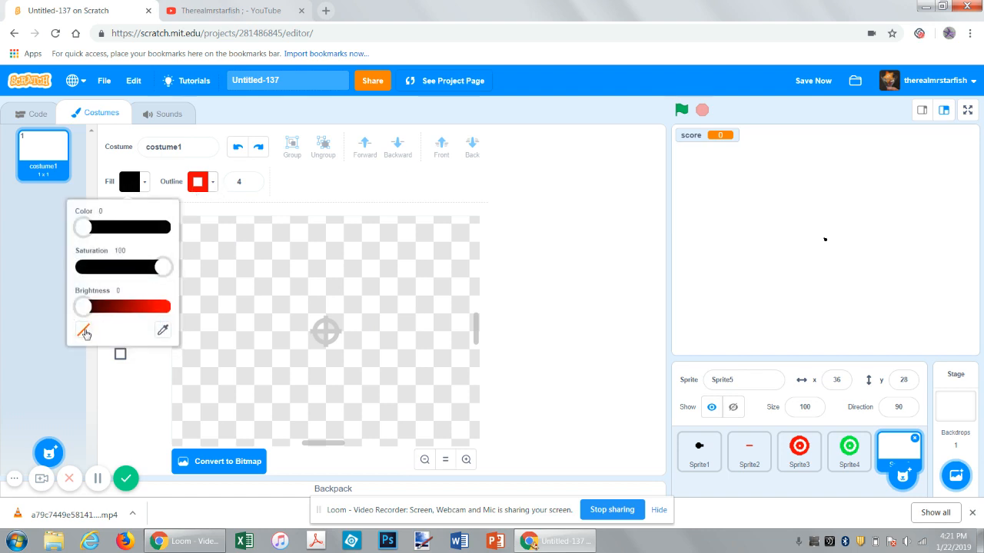
click(85, 330)
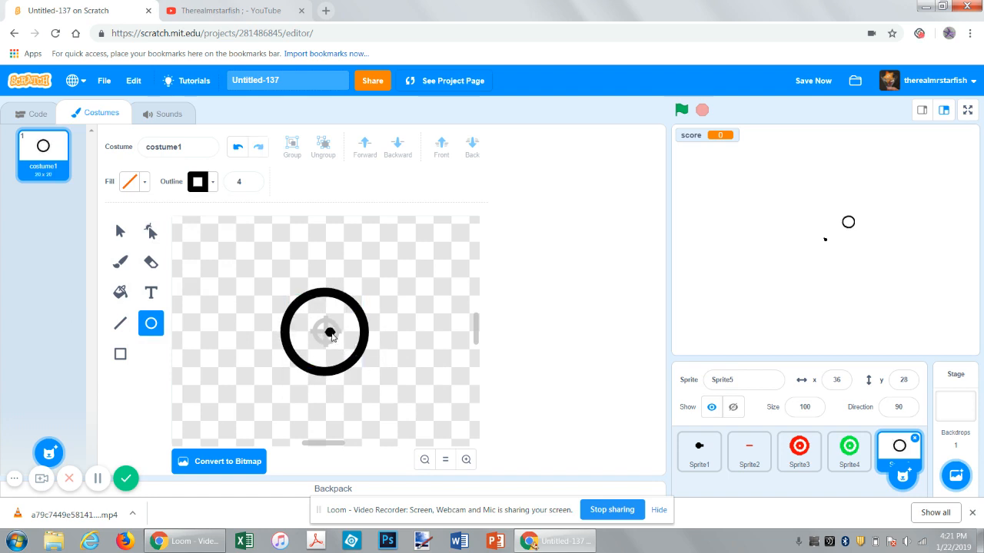
click(323, 332)
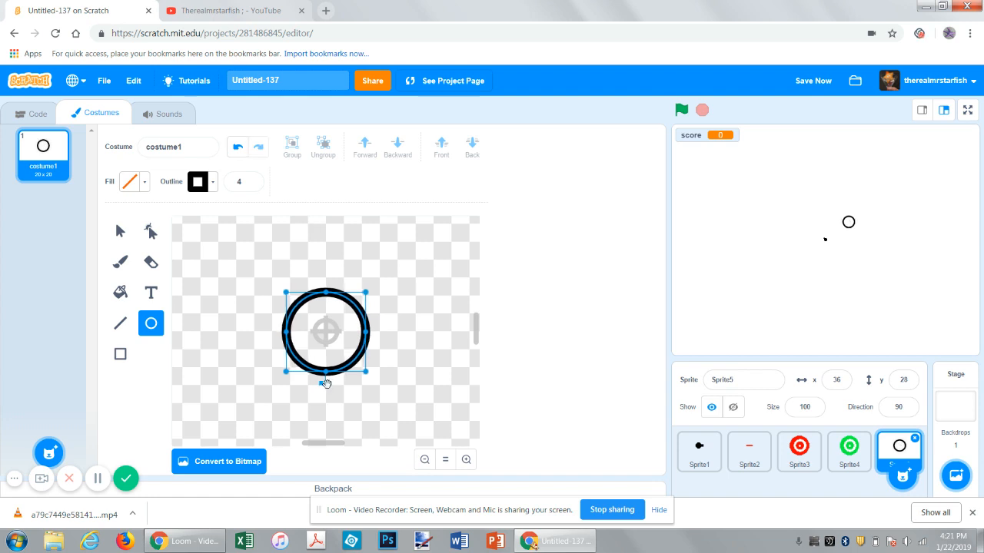
mouse_move(372, 376)
text(1)
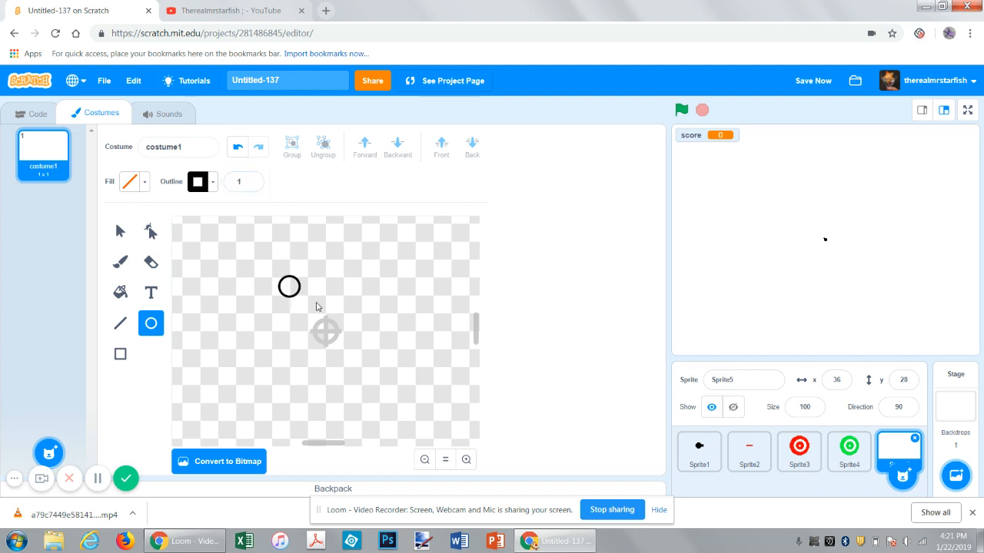
Step: Draw a small thin black ring and move it onto the costume's centre point
drag(289, 286, 377, 376)
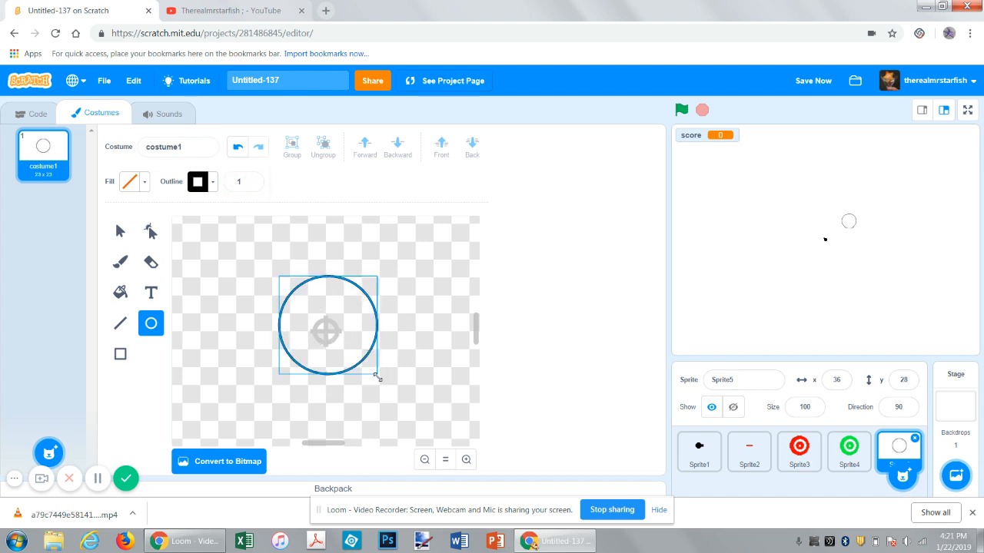
drag(376, 376, 295, 295)
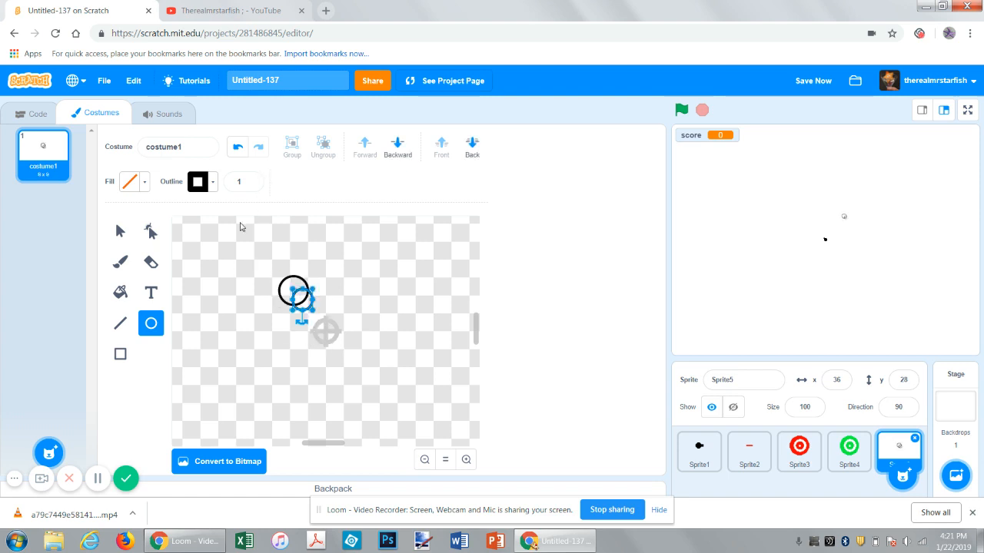
click(120, 353)
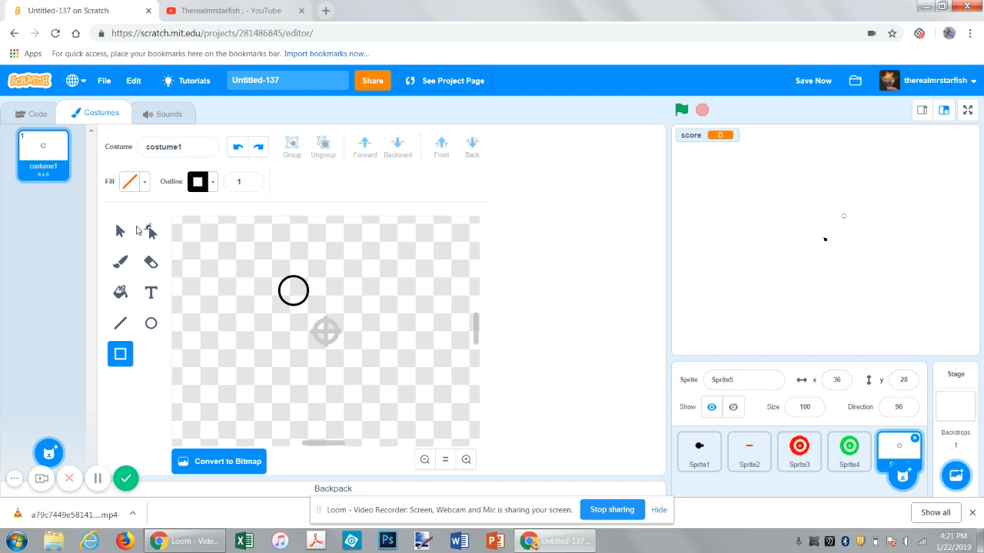
click(120, 230)
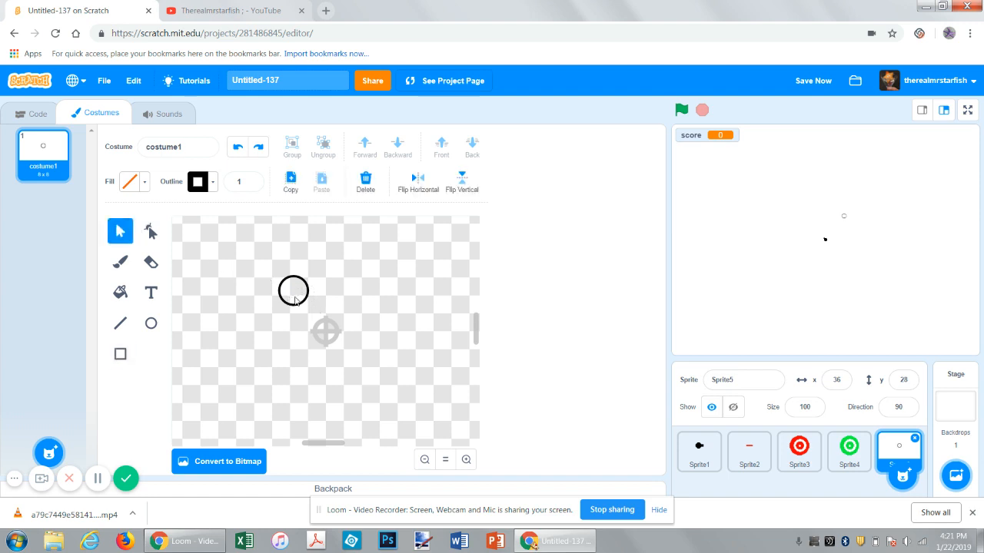
click(292, 290)
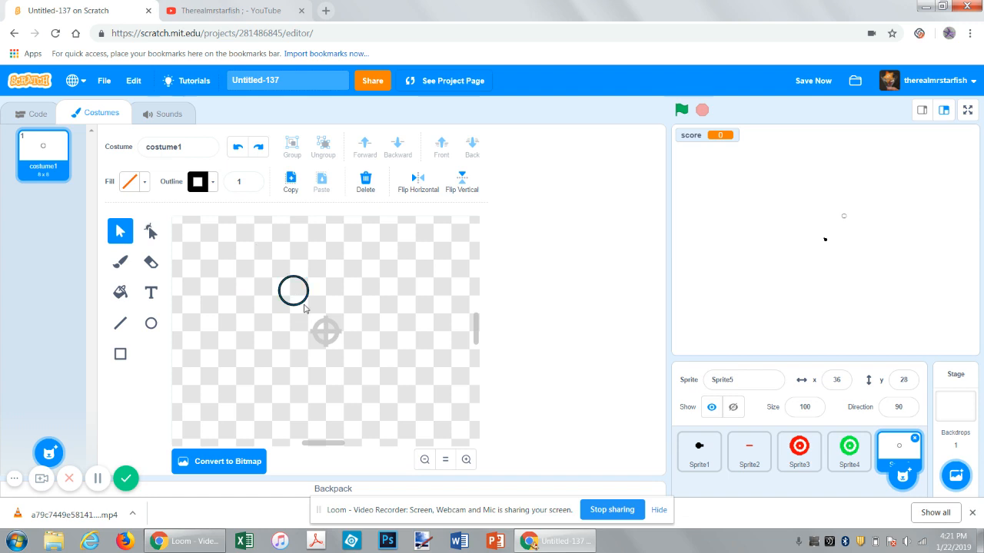
drag(294, 291, 329, 327)
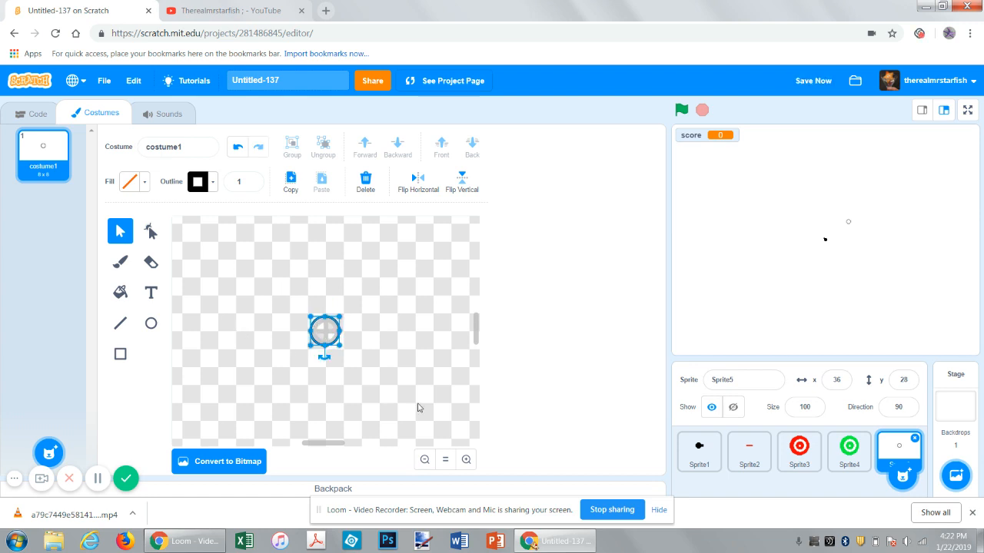
Step: Zoom in on the ring and set the brush paint colour to black for the tick marks
click(465, 460)
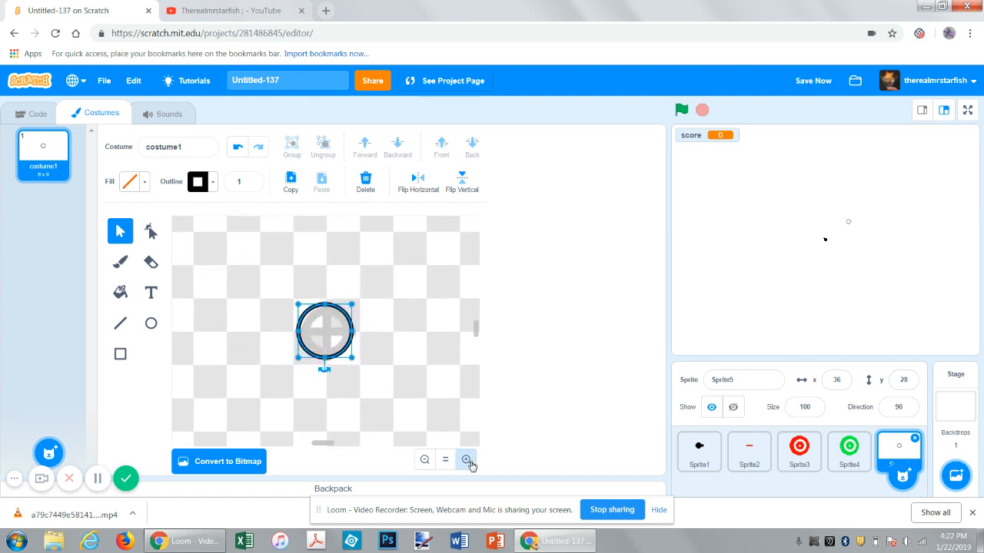
click(465, 459)
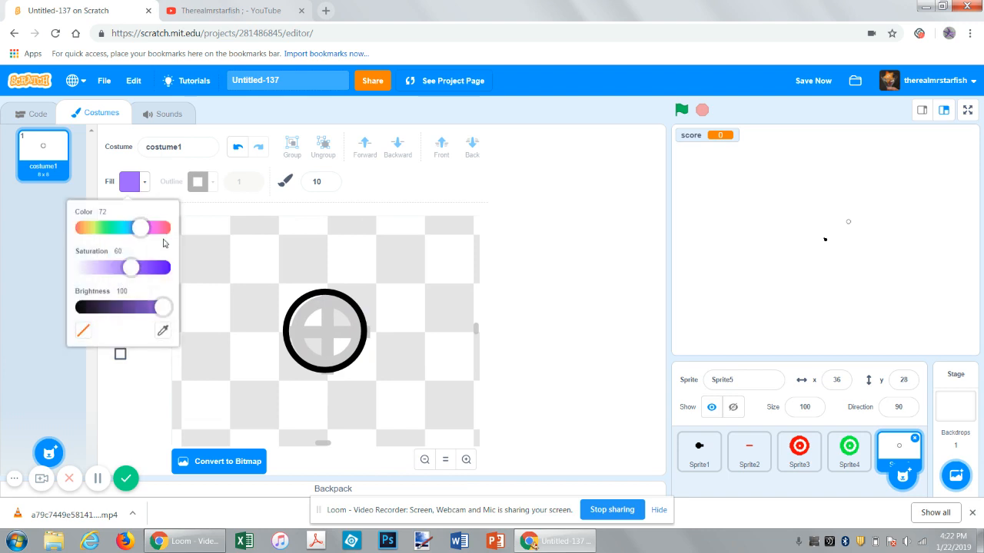
drag(163, 308, 83, 308)
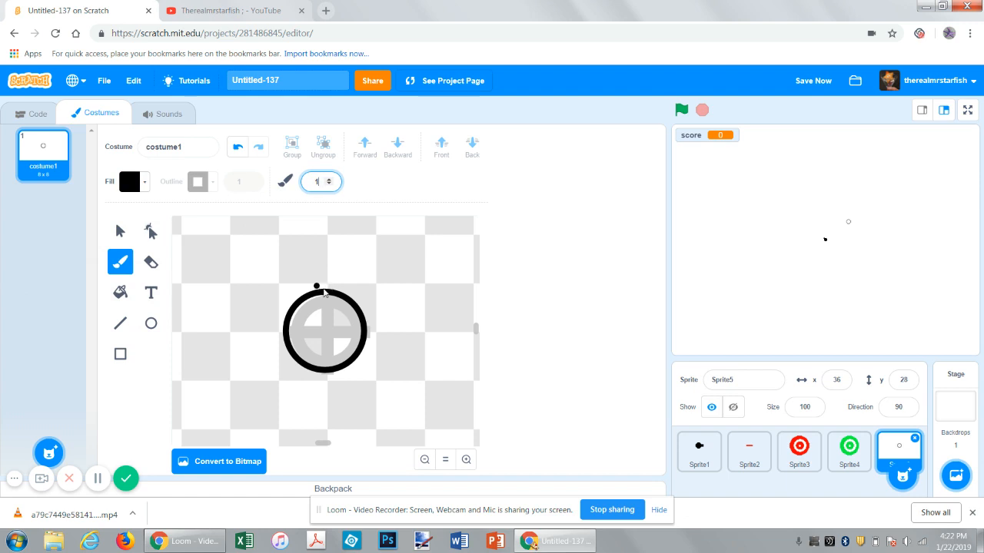
mouse_move(323, 299)
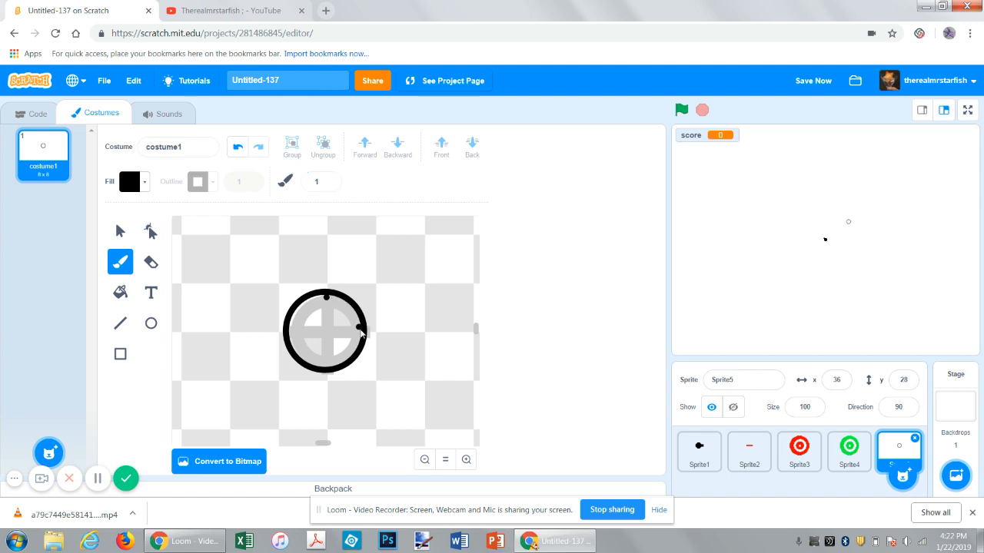
mouse_move(357, 337)
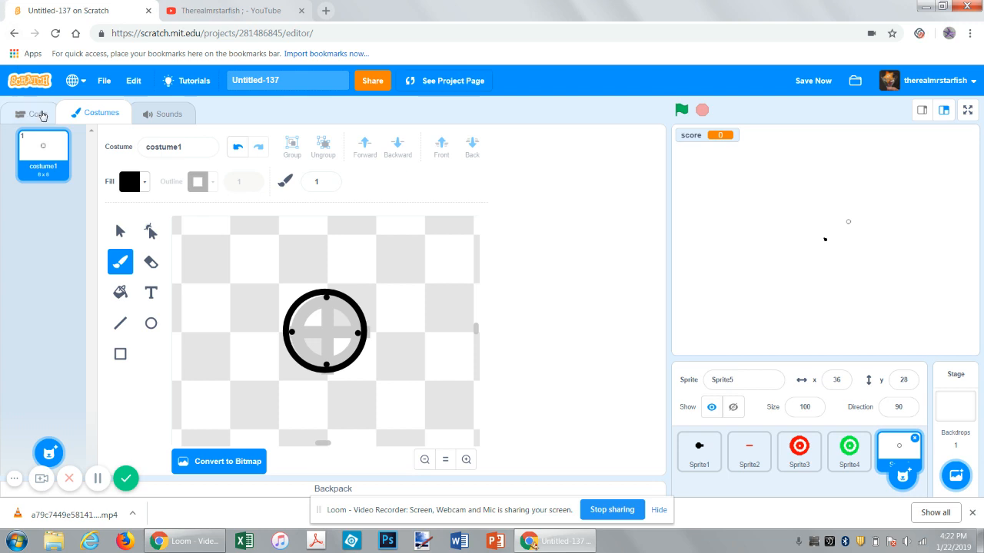
Step: Give the crosshair a green-flag script that forever goes to the mouse-pointer, then run the game
click(37, 113)
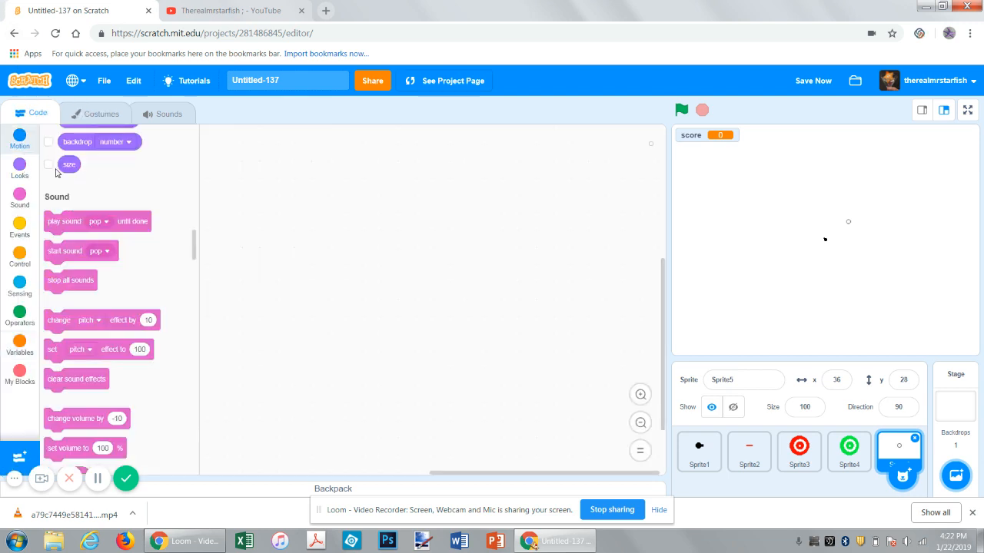
click(19, 258)
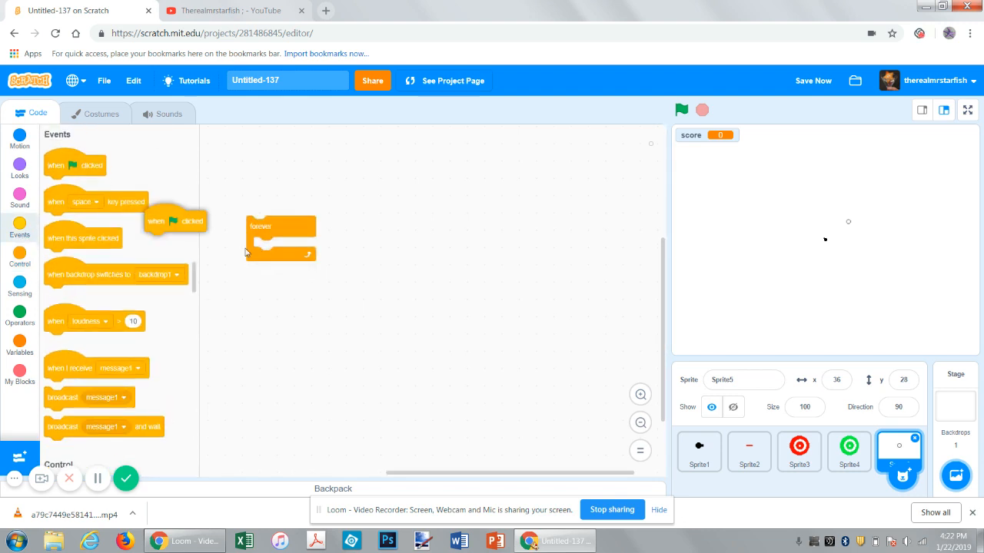
click(19, 138)
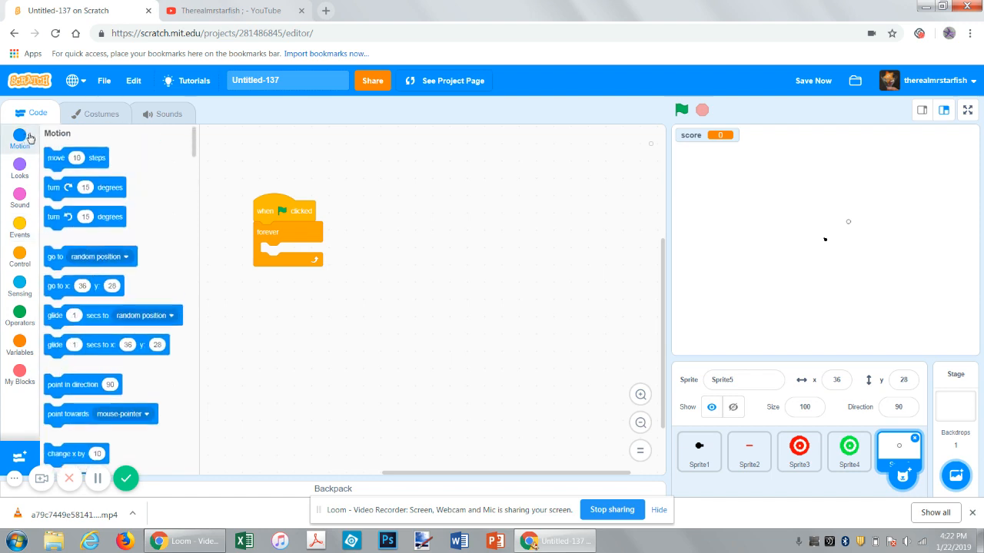
drag(89, 257, 300, 260)
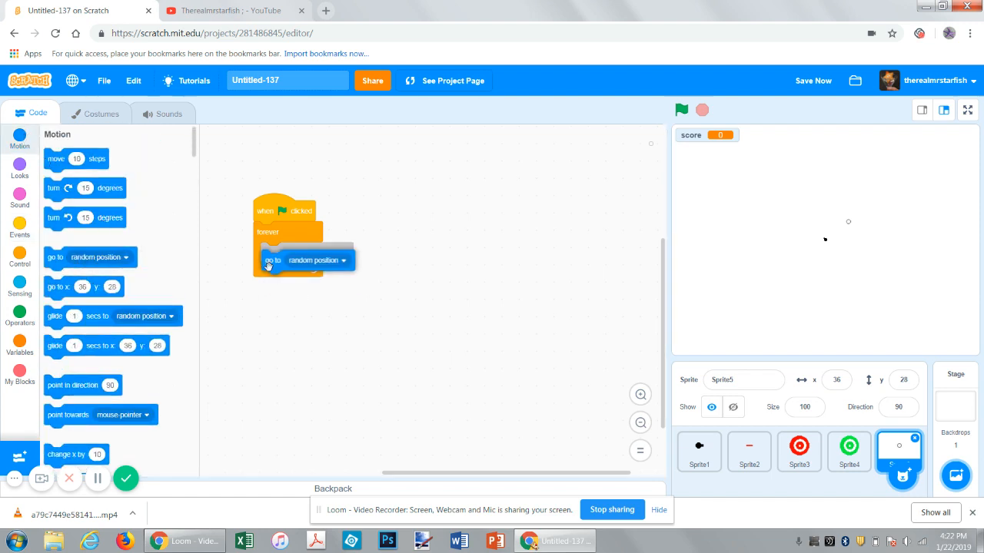
click(335, 260)
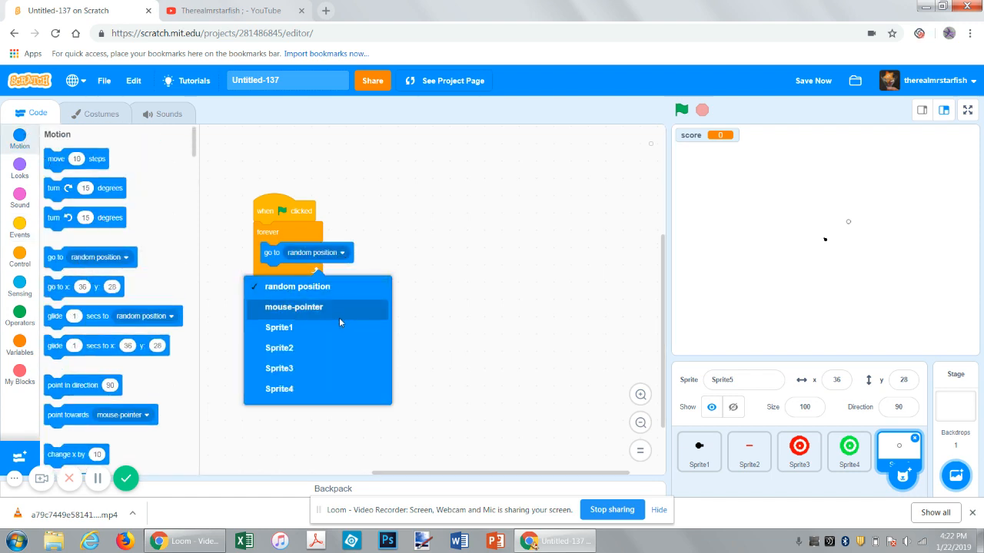
mouse_move(327, 338)
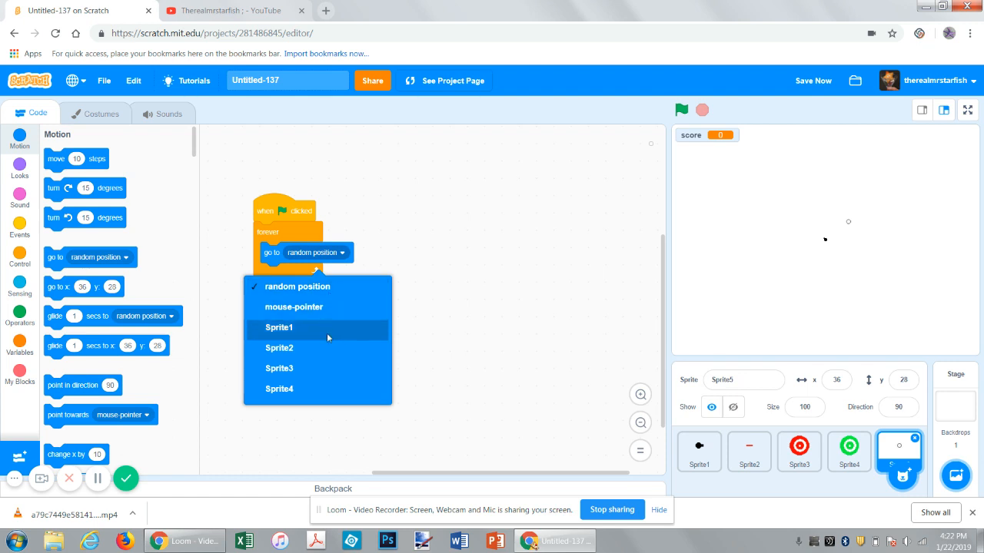
click(294, 308)
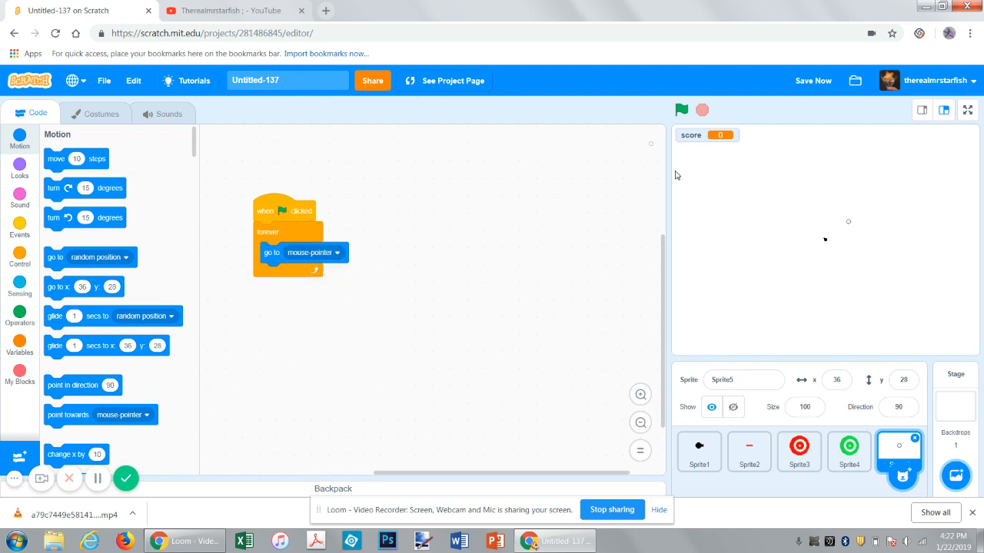
click(681, 110)
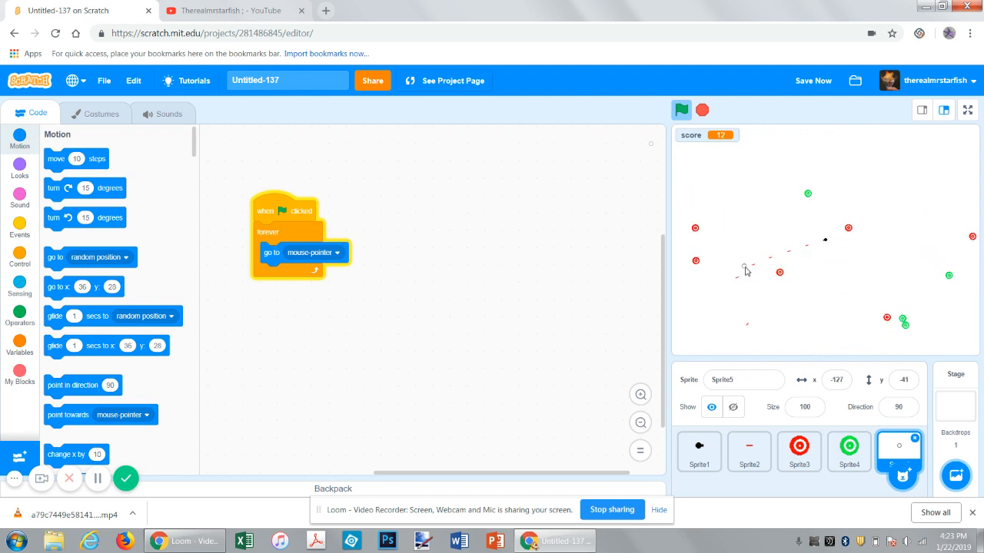
Step: Restart and stop the game so the score resets to 0, then select Sprite2
click(681, 111)
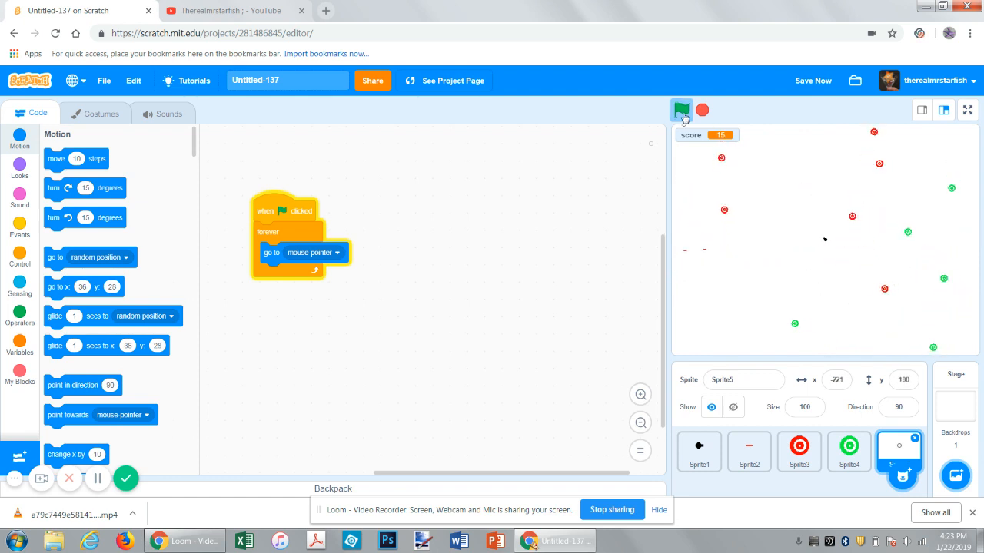
click(681, 111)
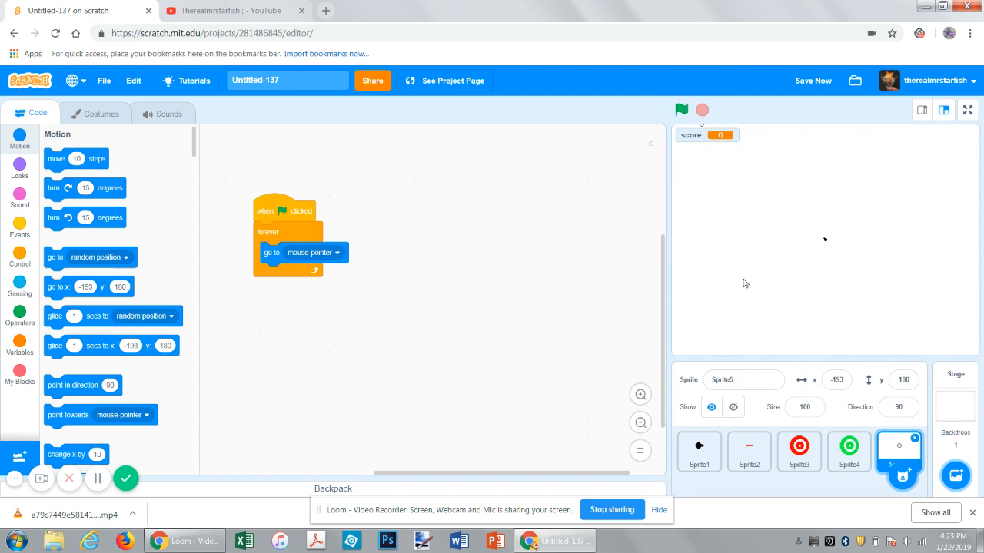
mouse_move(796, 112)
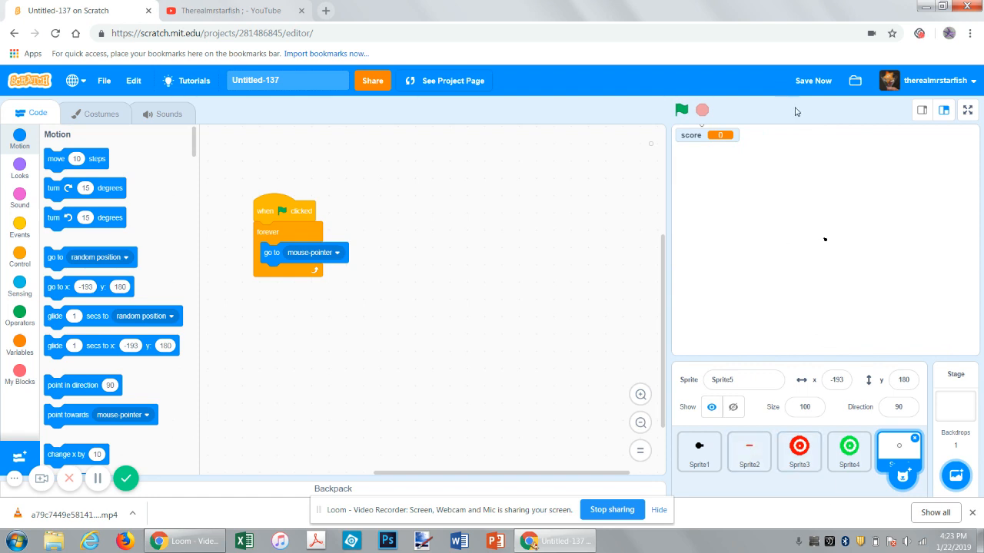
mouse_move(794, 91)
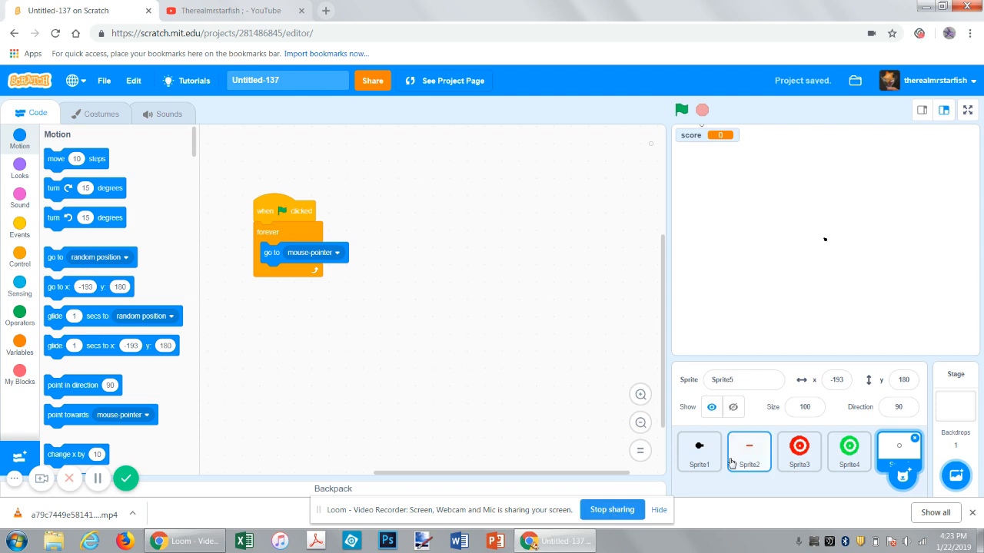
click(748, 452)
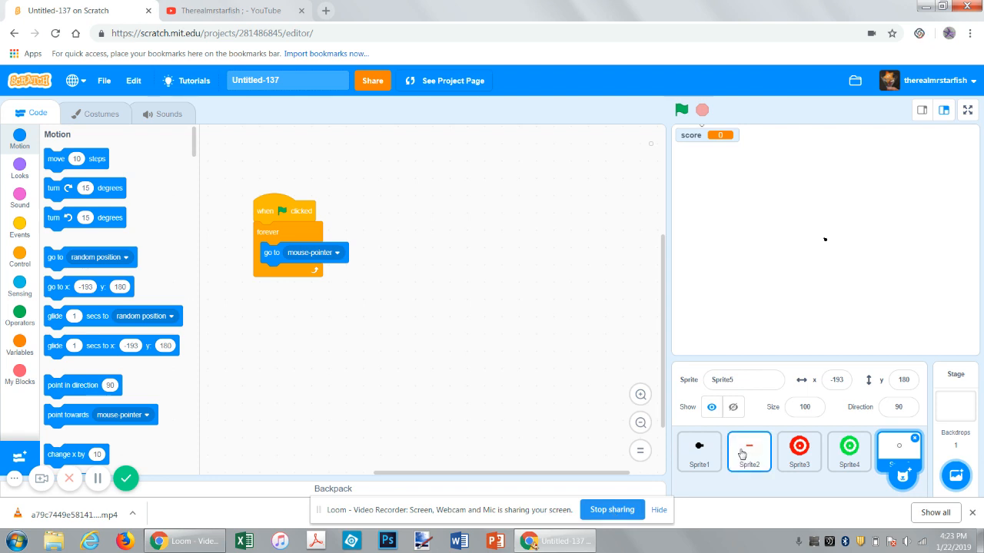
Step: Add an if–else block to Sprite2 and nest a duplicate inside its else branch
click(748, 452)
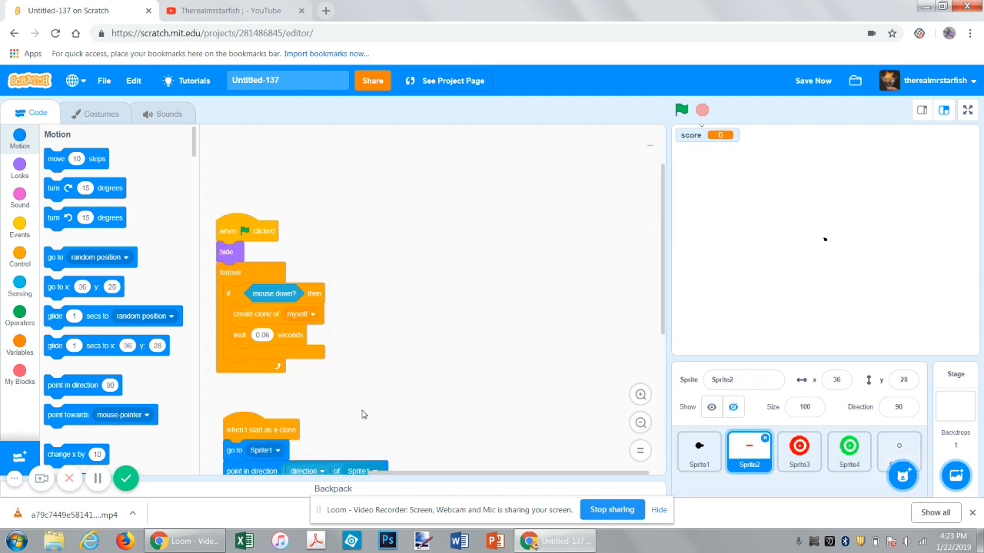
scroll(down, 3)
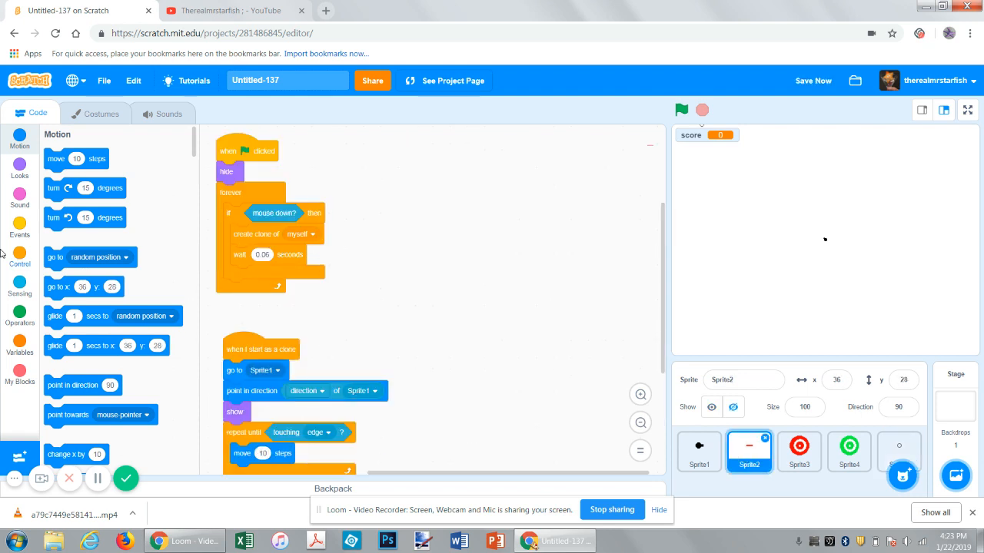
click(18, 227)
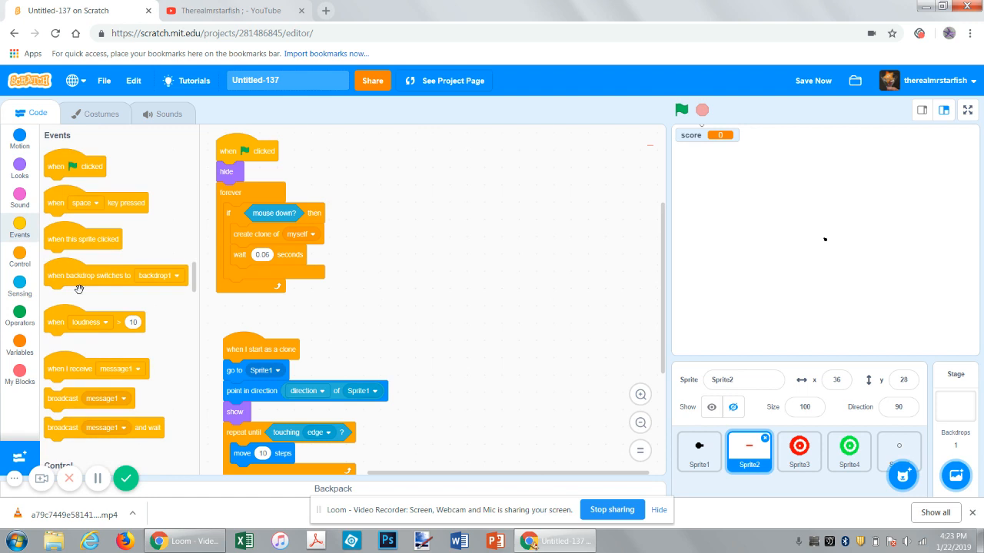
click(20, 264)
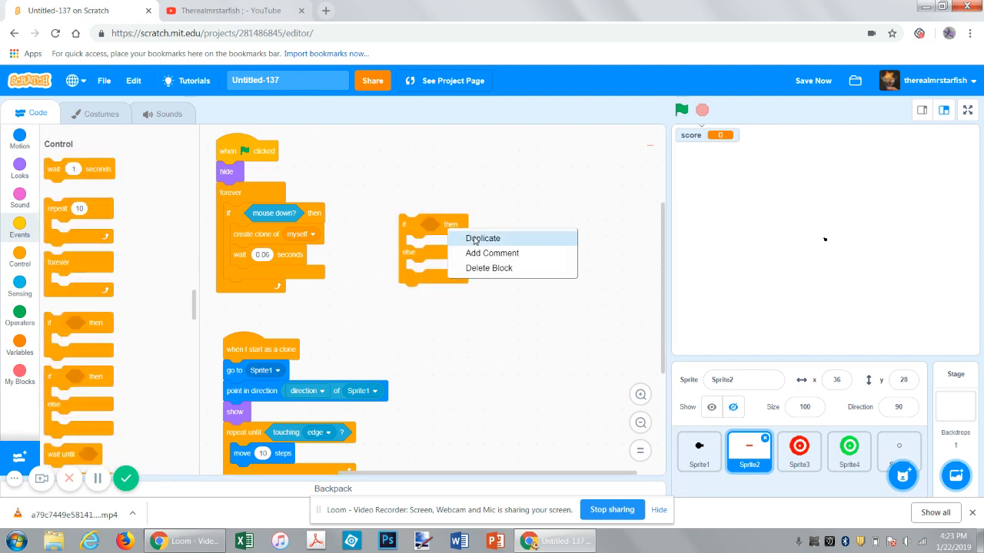
click(482, 238)
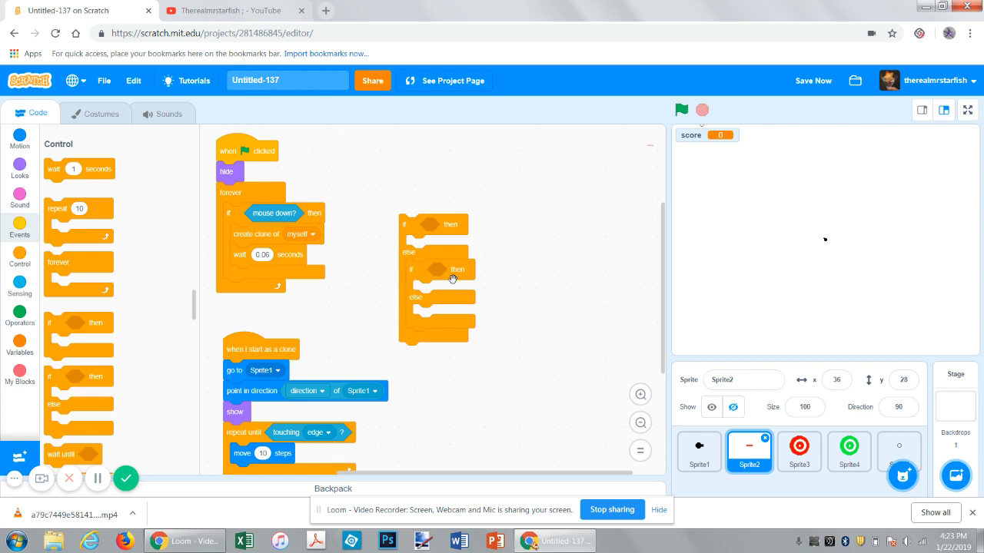
drag(438, 269, 449, 322)
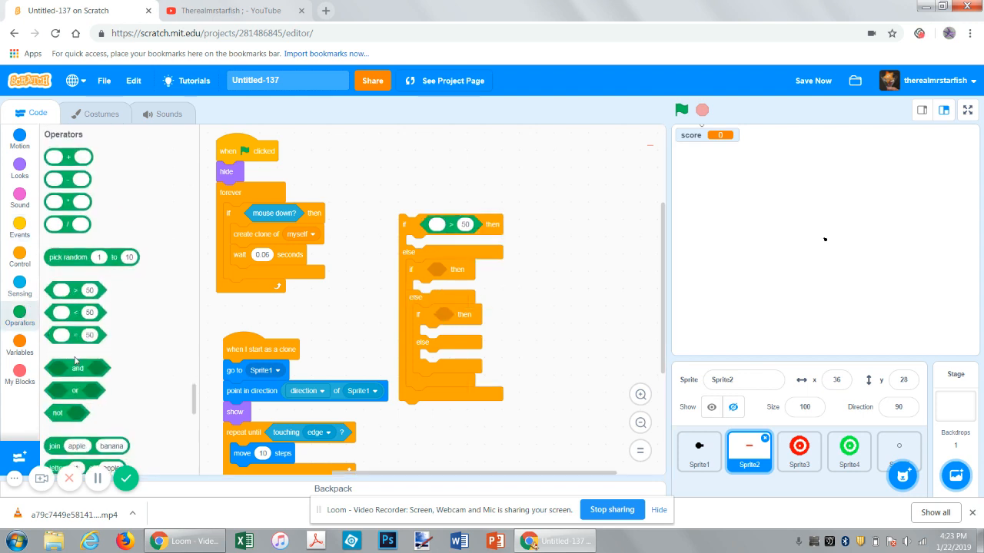
Step: Fill the conditions with score comparisons against thresholds such as 100 and 50
click(19, 347)
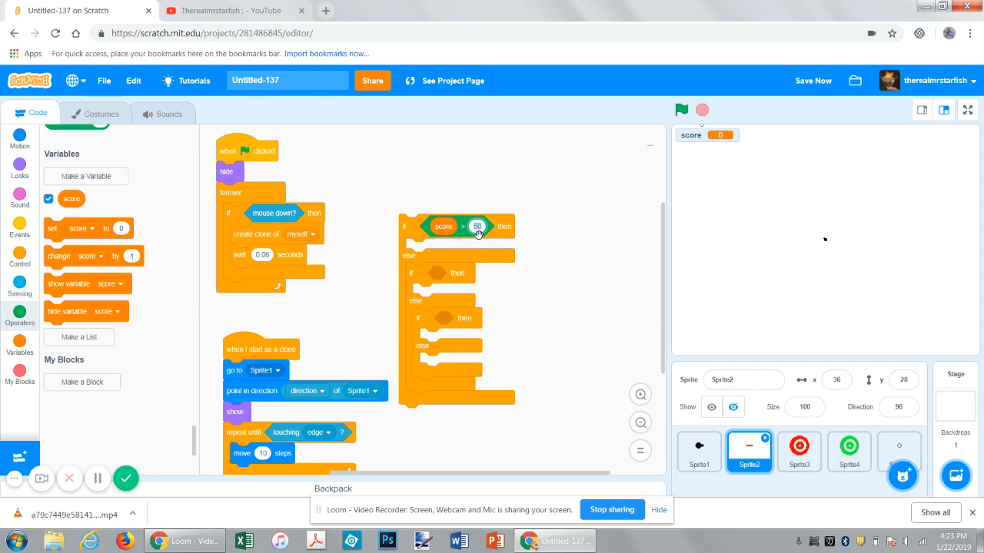
right_click(478, 226)
text(100)
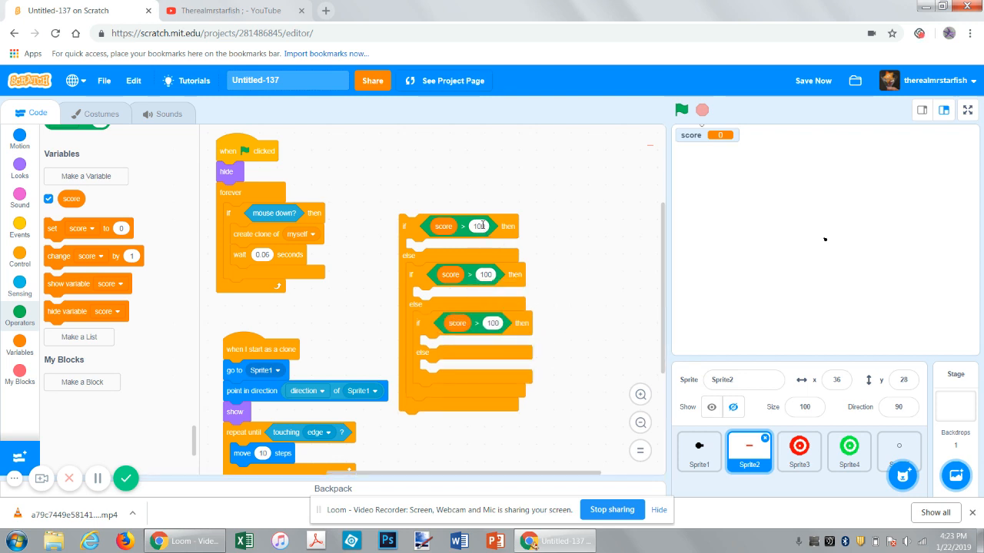
click(484, 274)
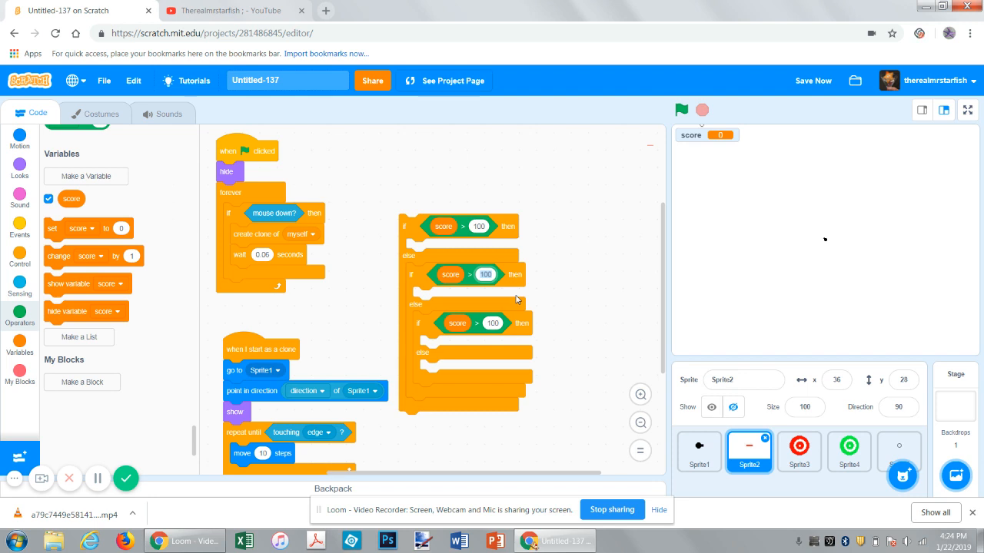
text(50)
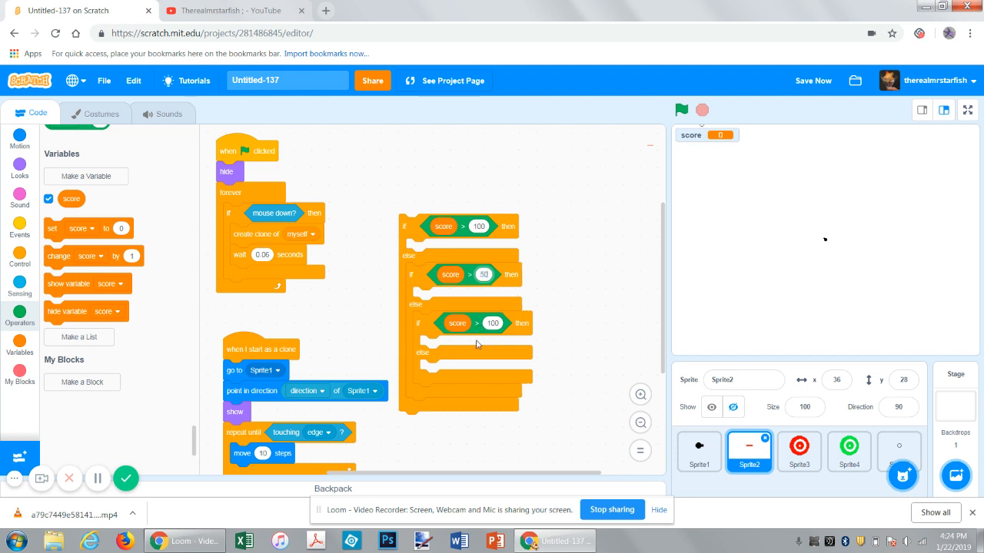
click(492, 322)
text(20)
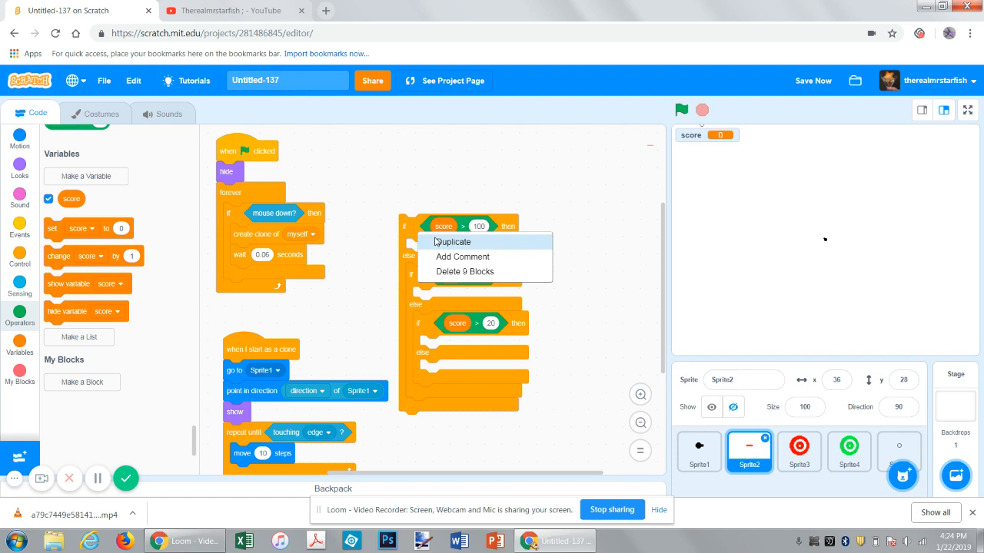
Step: Duplicate the score-check chain onto itself and add wait blocks to the innermost if and else branches
click(453, 242)
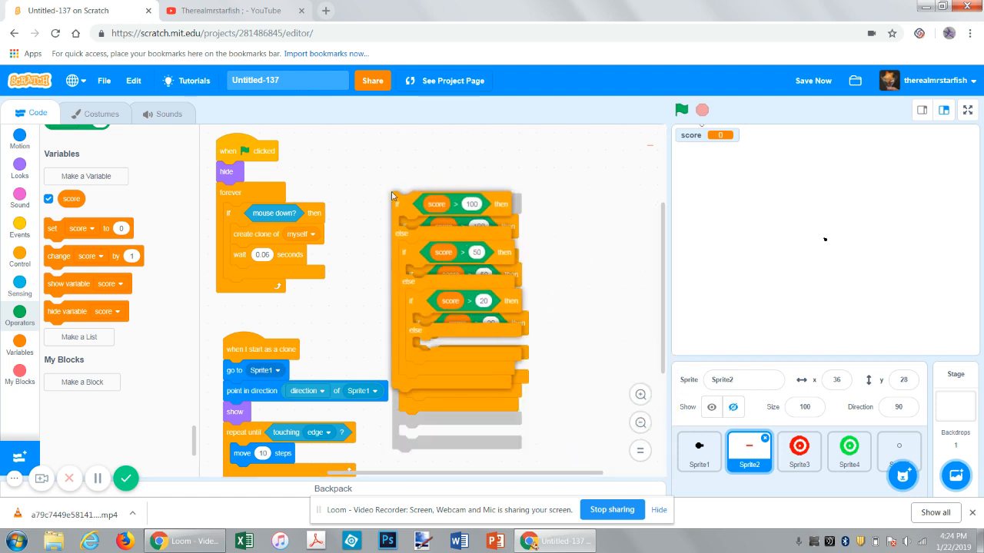
drag(392, 196, 538, 374)
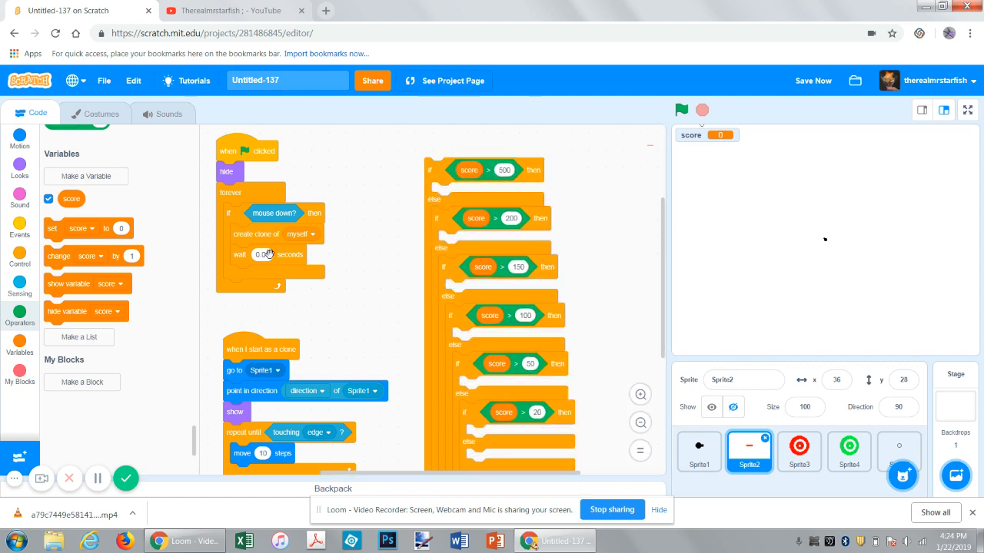
scroll(down, 3)
text(0)
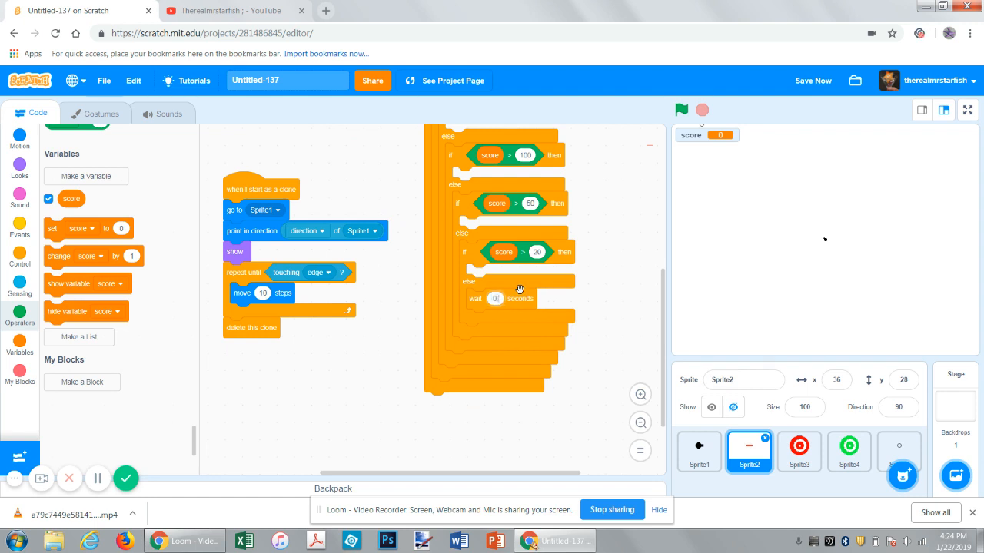
right_click(495, 298)
text(.3)
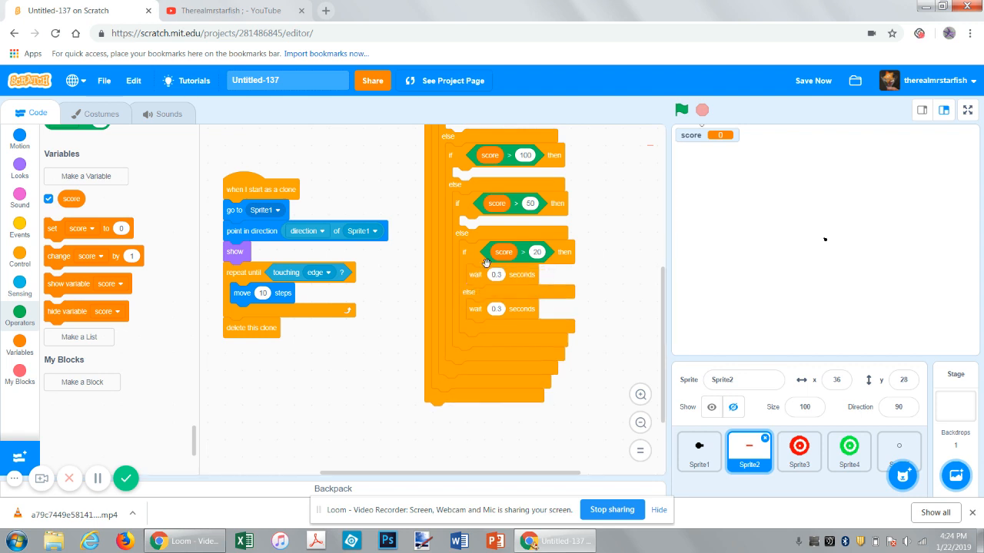
Step: Test-fire the game briefly, then adjust the lowest score tier's wait time
click(681, 111)
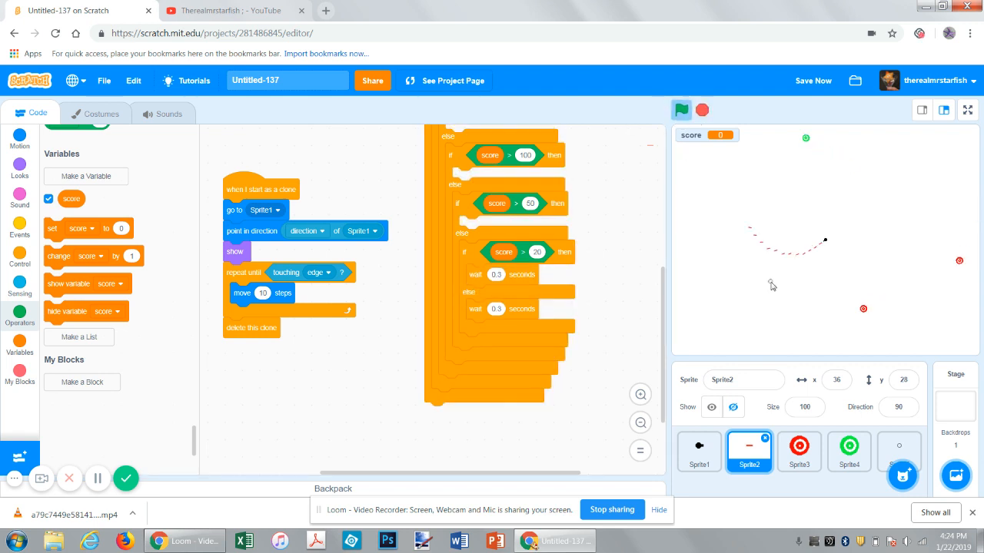
click(681, 110)
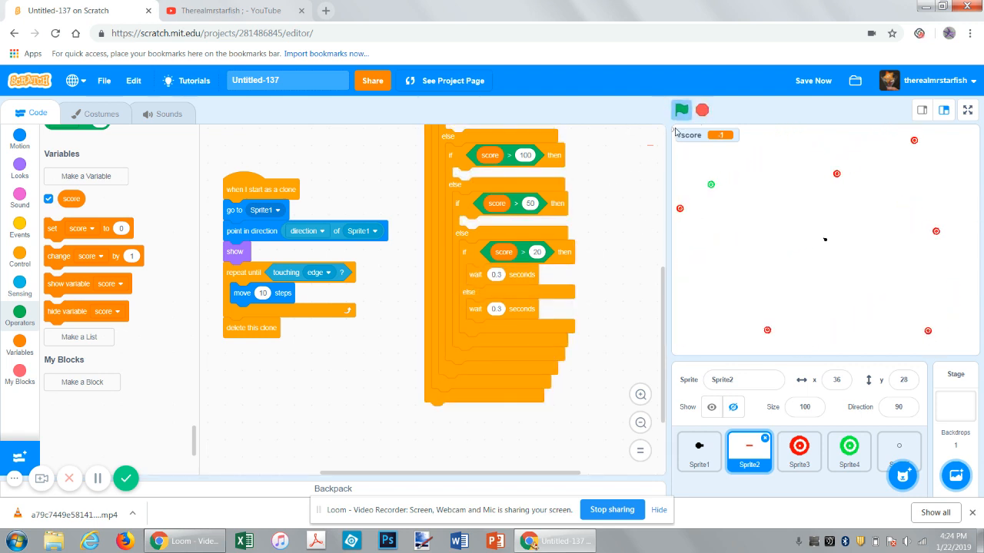
click(681, 111)
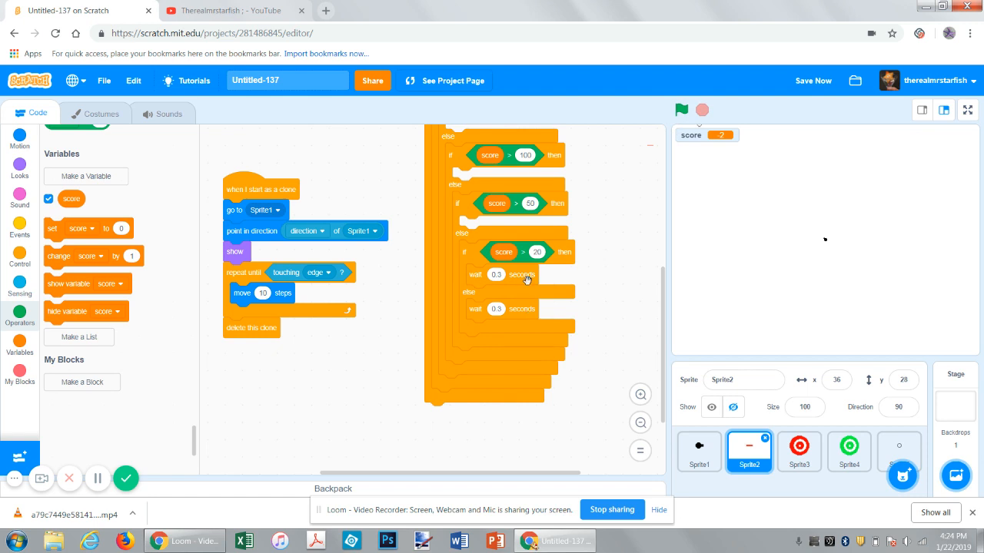
mouse_move(501, 337)
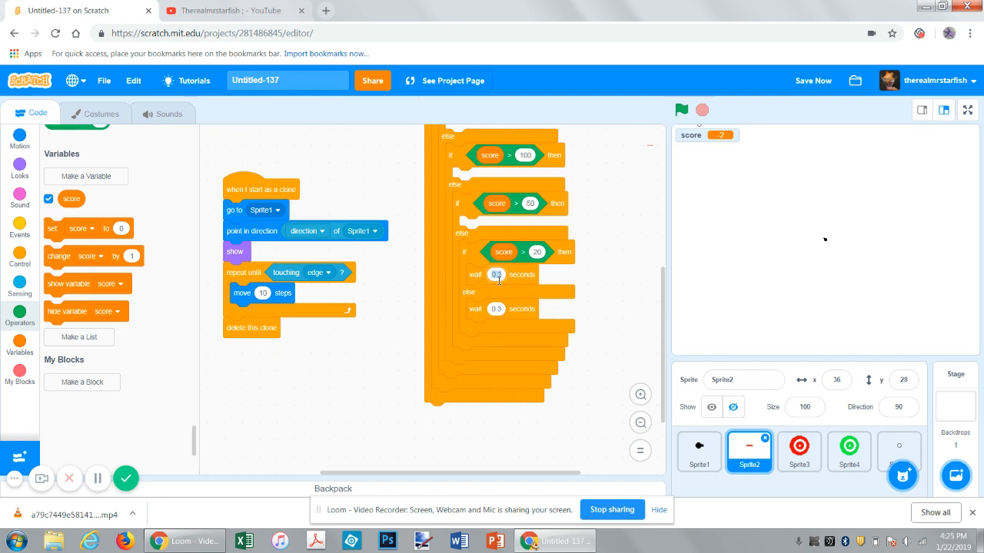
click(494, 274)
text(0.25)
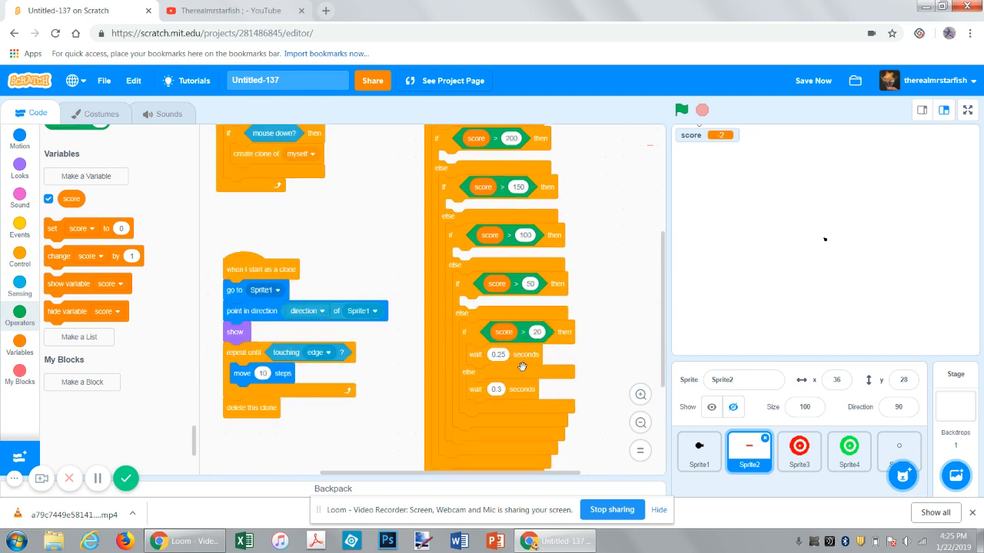
Step: Duplicate higher-score tiers (150/200/300) with progressively shorter waits down to 0.05 seconds
right_click(523, 366)
text(0)
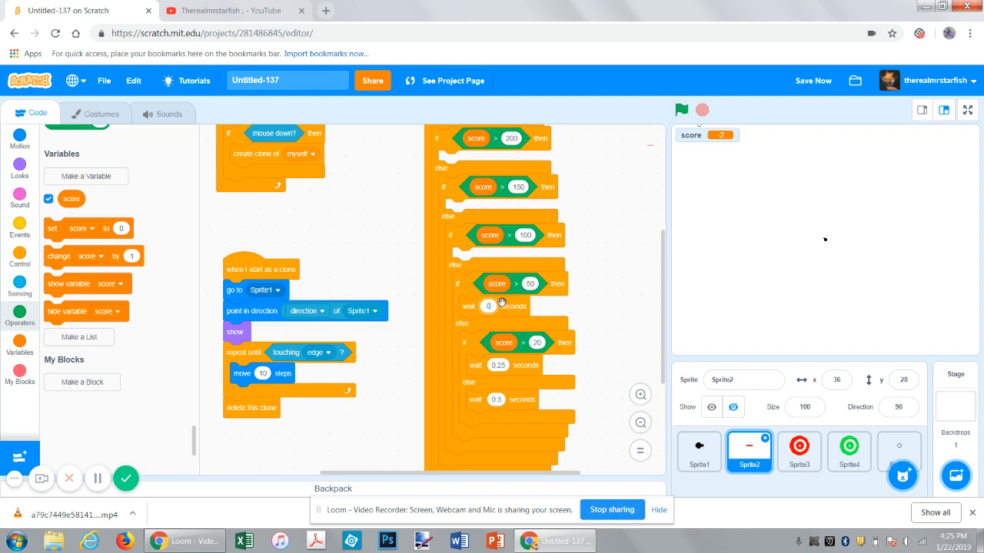
scroll(down, 3)
text(.2)
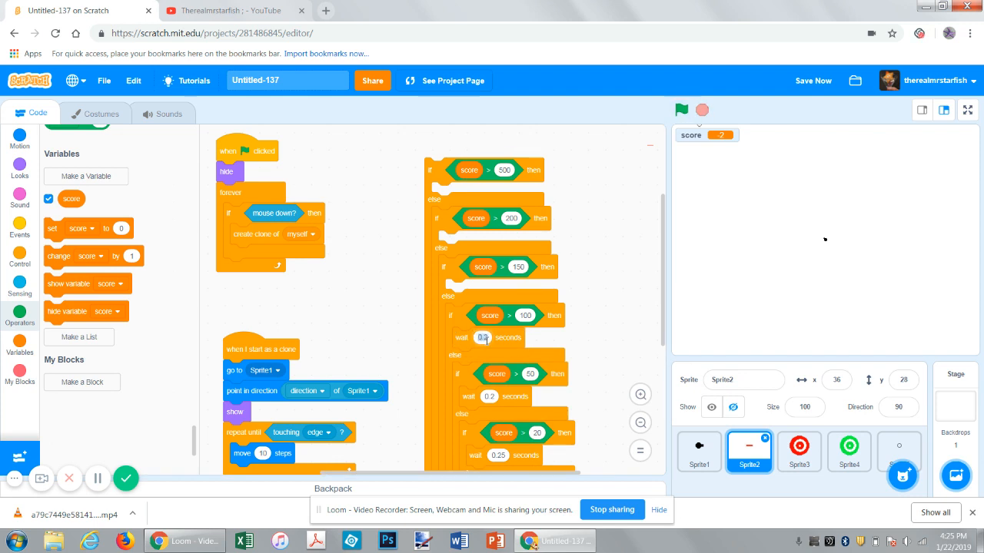
click(483, 338)
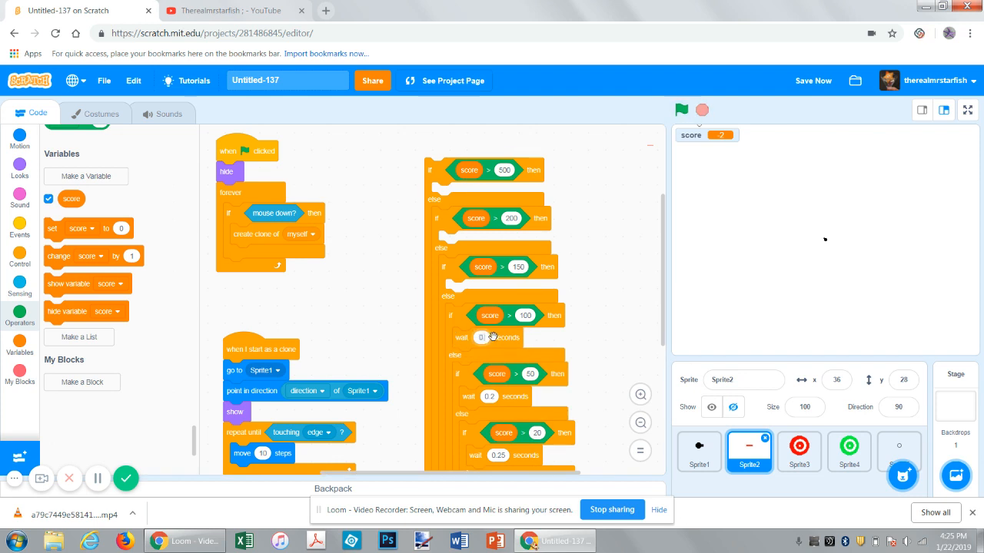
right_click(479, 338)
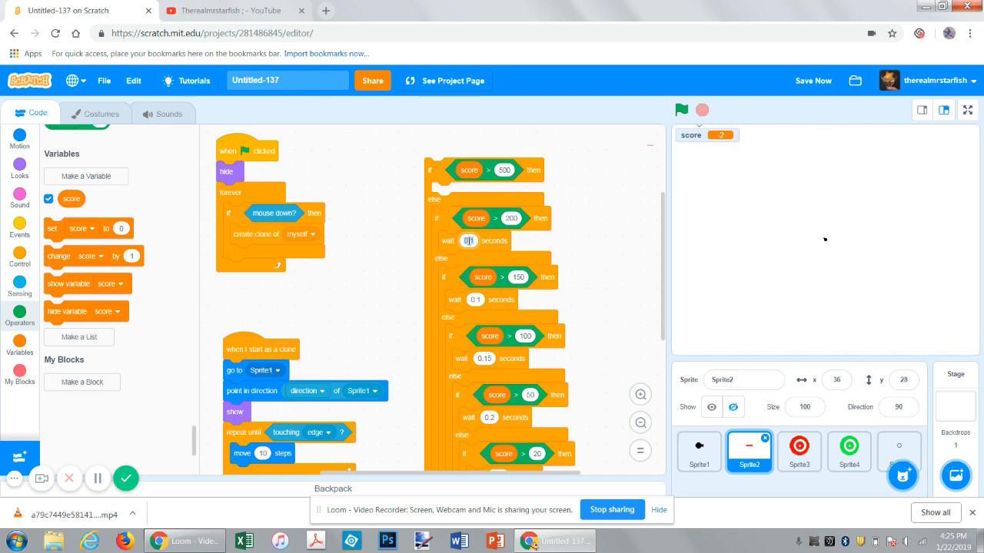
click(470, 240)
text(0.05)
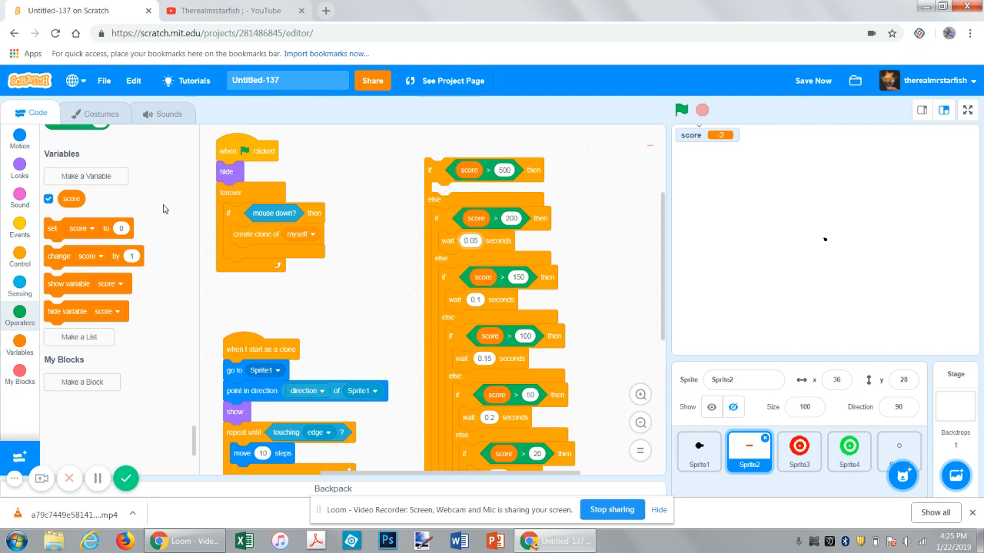
mouse_move(441, 172)
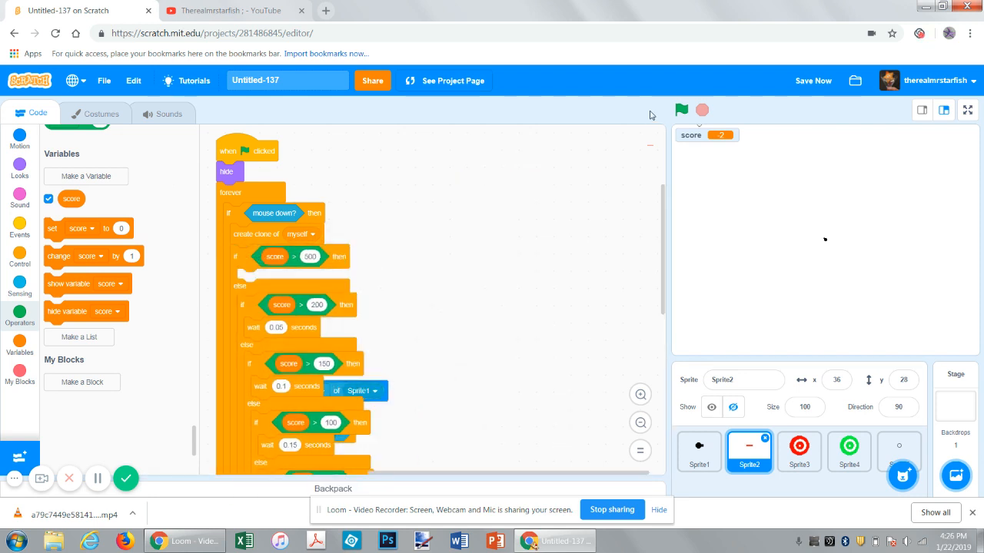
click(680, 111)
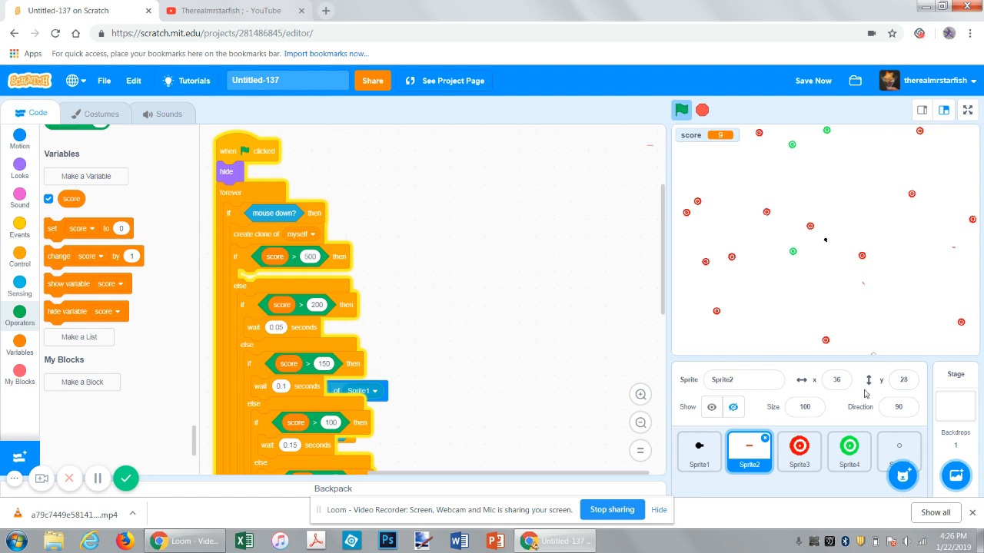
click(681, 111)
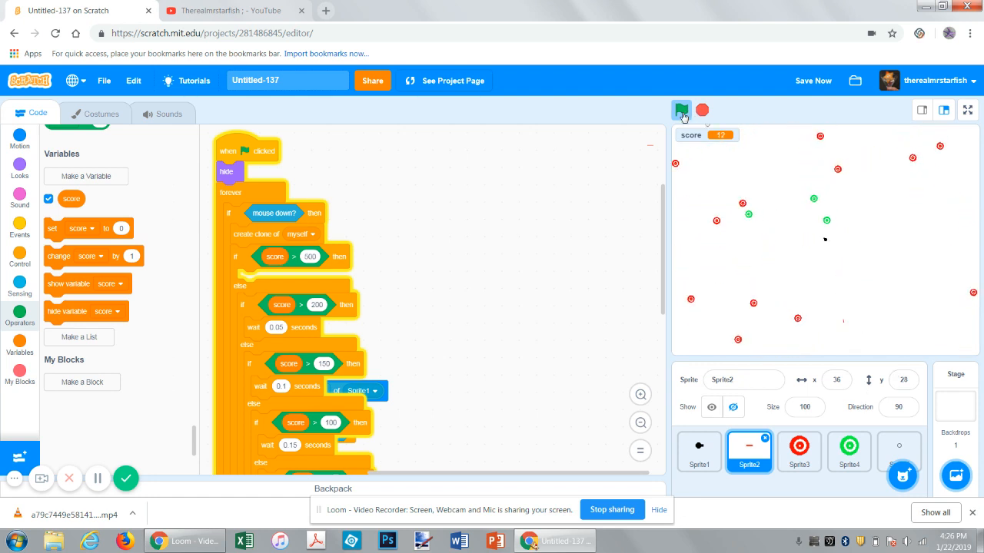
click(681, 111)
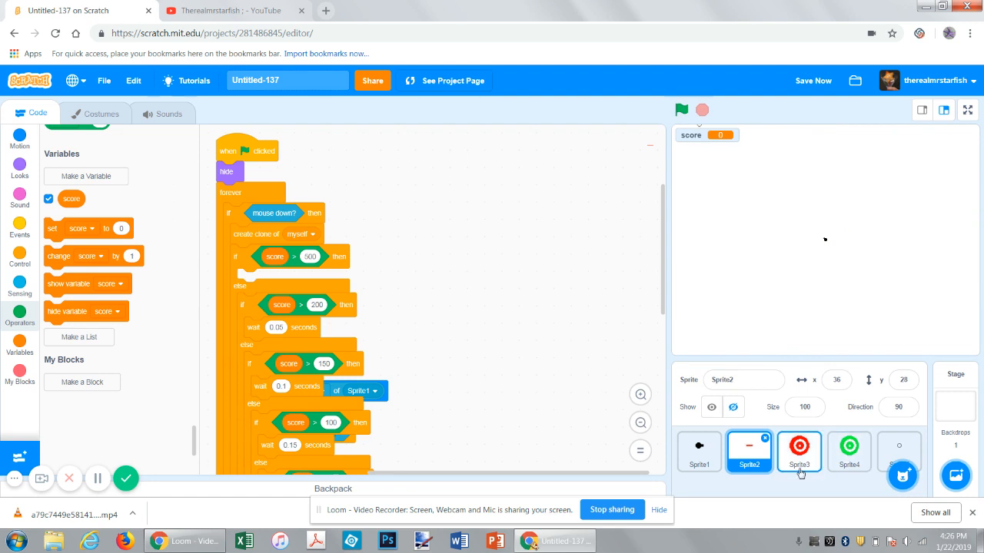
Step: Duplicate the red target sprite and recolour its costume a darker gold-yellow
right_click(799, 452)
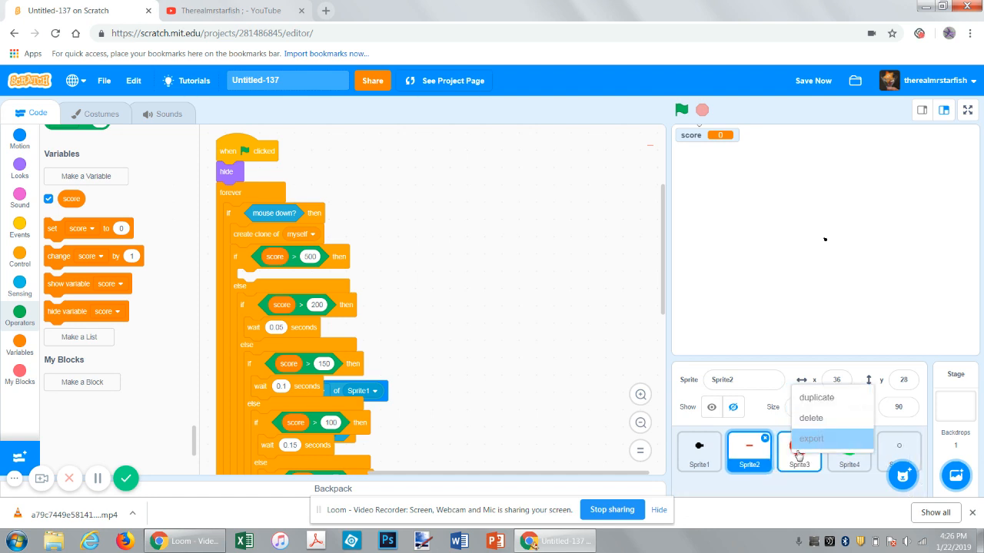
mouse_move(815, 396)
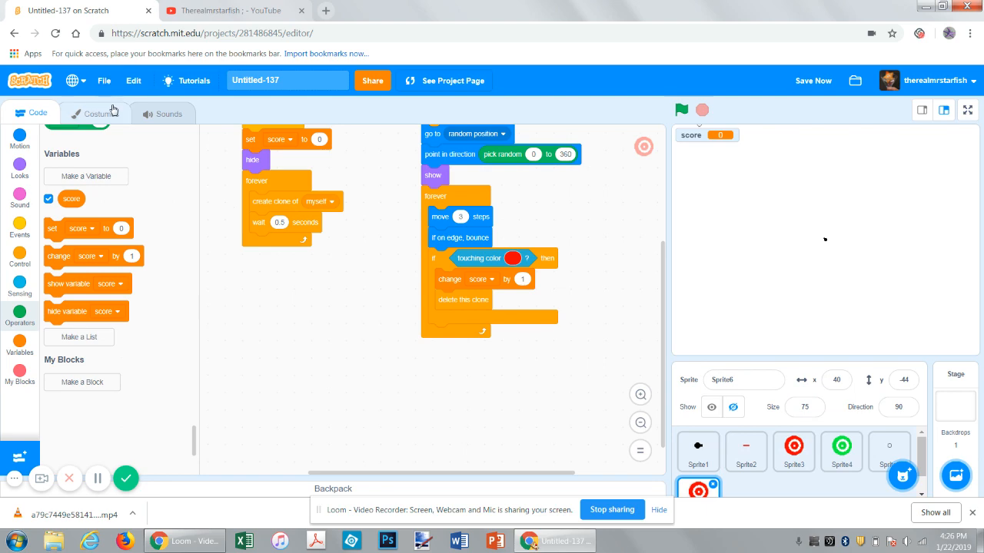
click(101, 113)
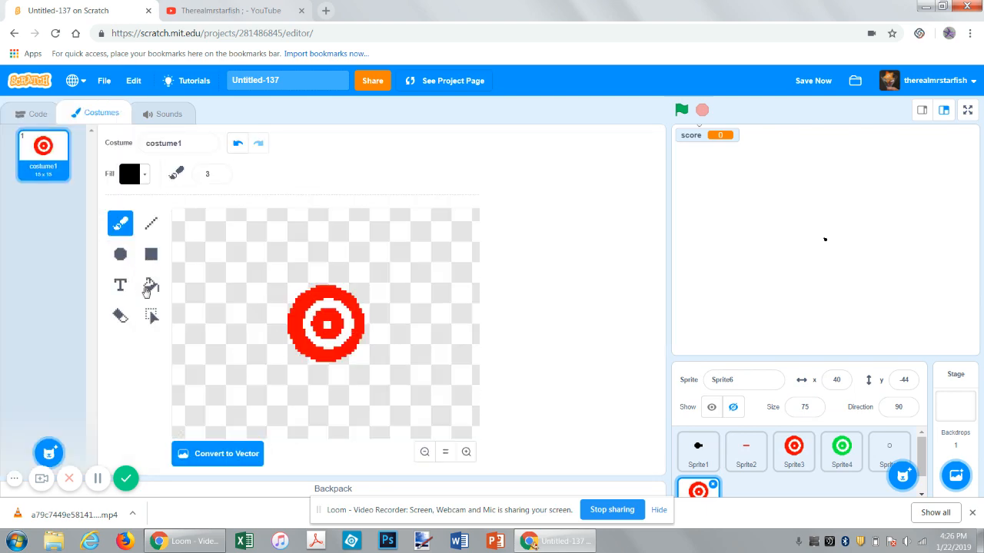
click(130, 174)
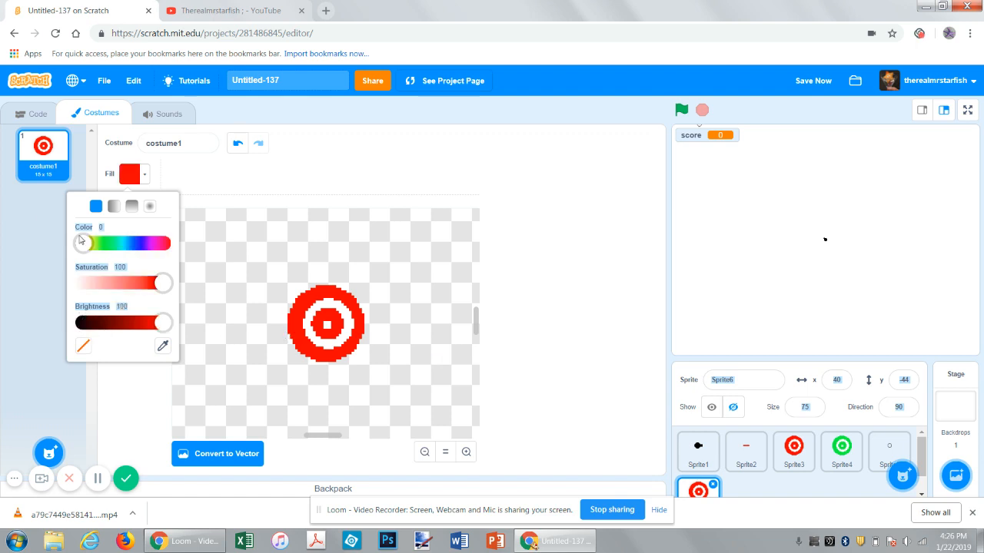
drag(80, 243, 96, 243)
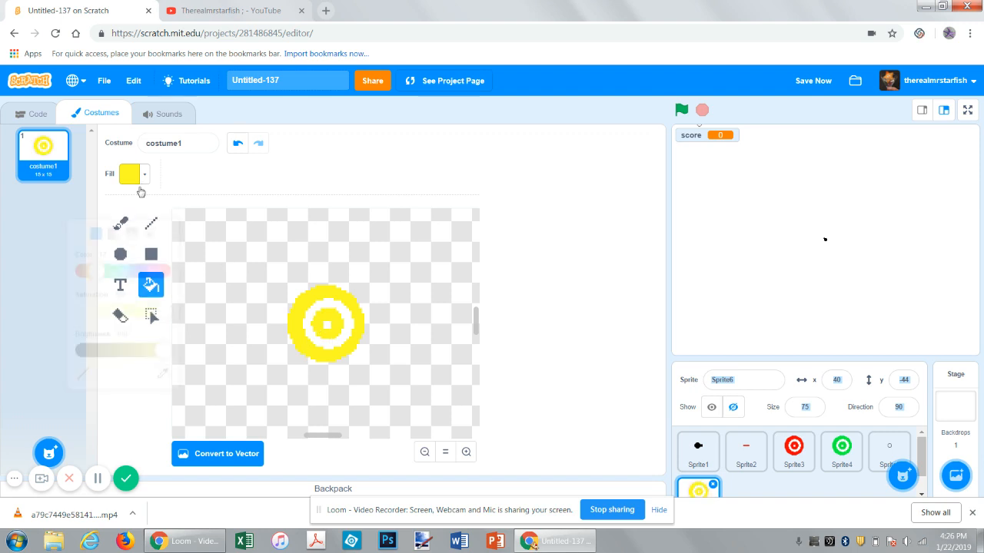
click(129, 174)
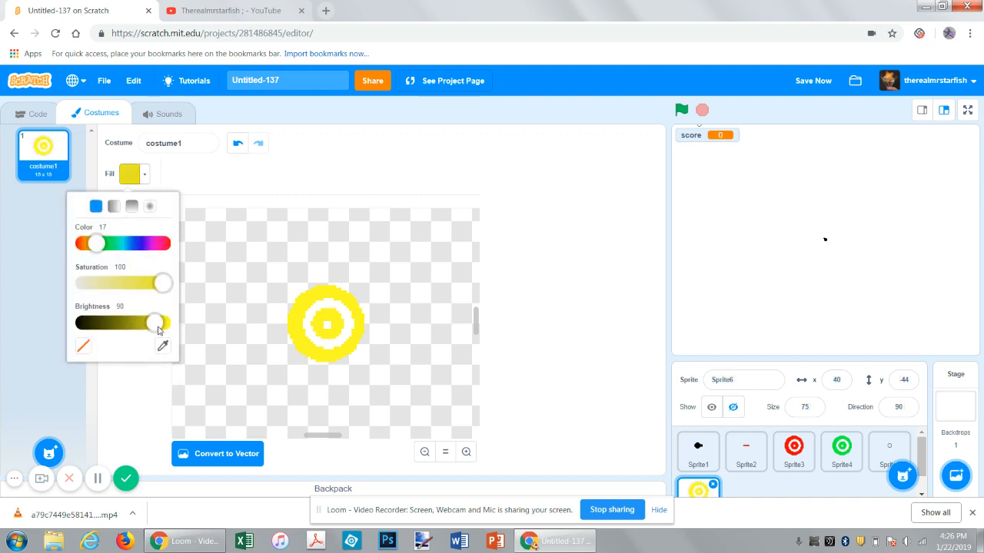
drag(166, 323, 147, 323)
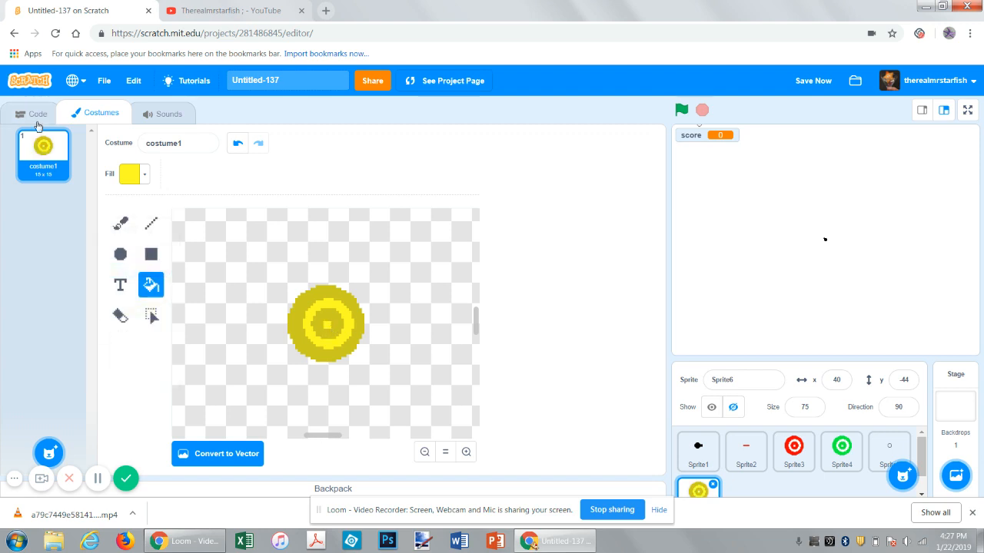
Step: Set the gold target's spawn wait to 5 seconds and score change to 10, then go full screen
click(37, 114)
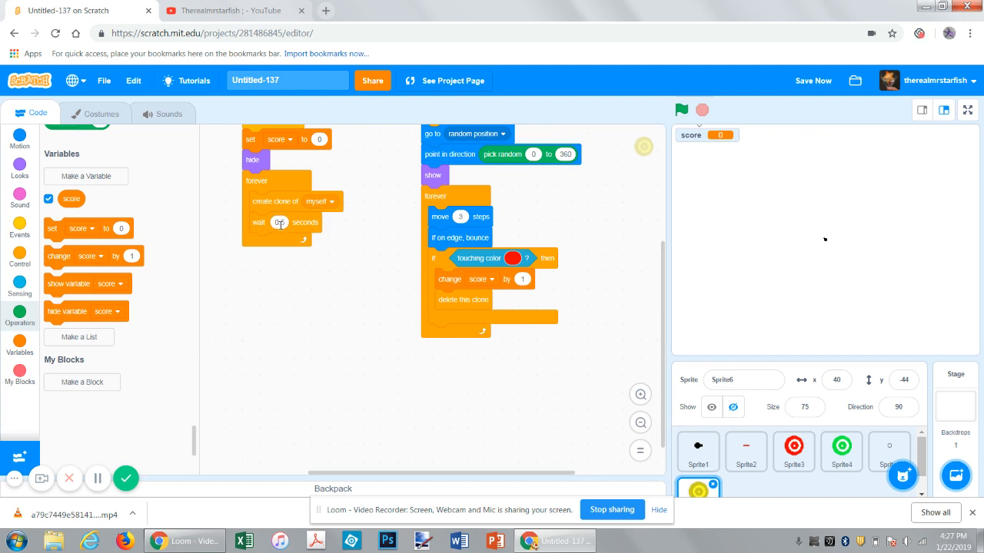
text(5)
click(523, 280)
text(0)
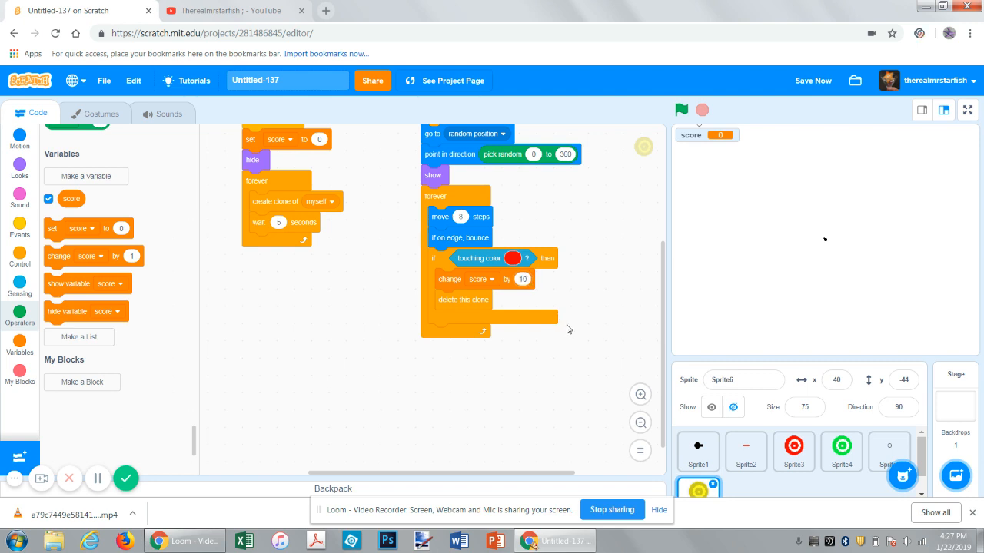
click(812, 80)
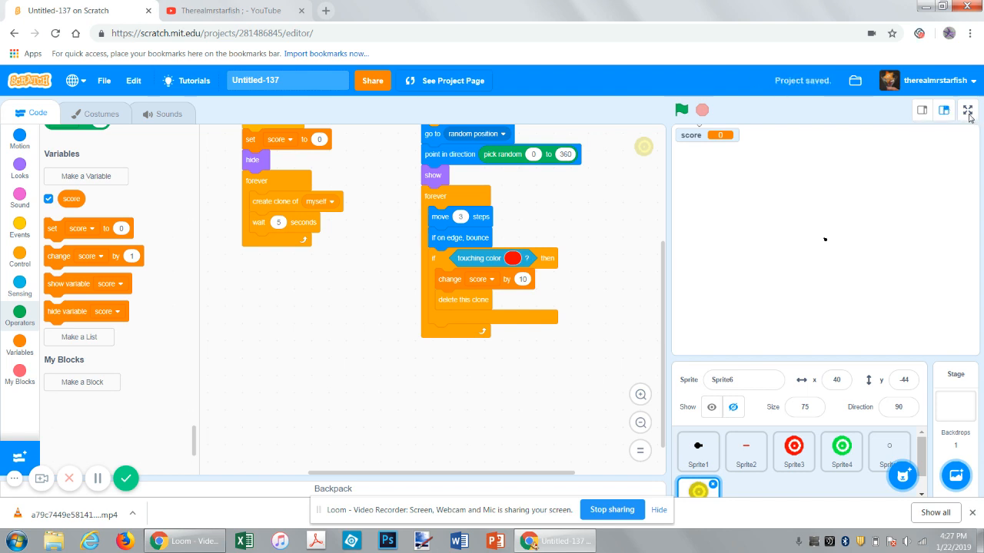
click(966, 110)
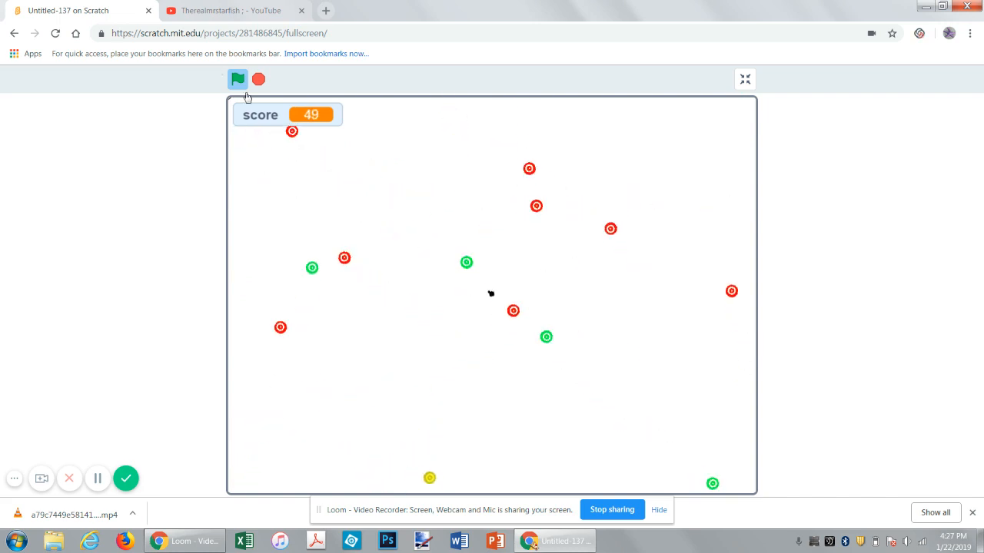
Step: Run the game with the gold bonus target, then exit full screen to the editor
click(236, 80)
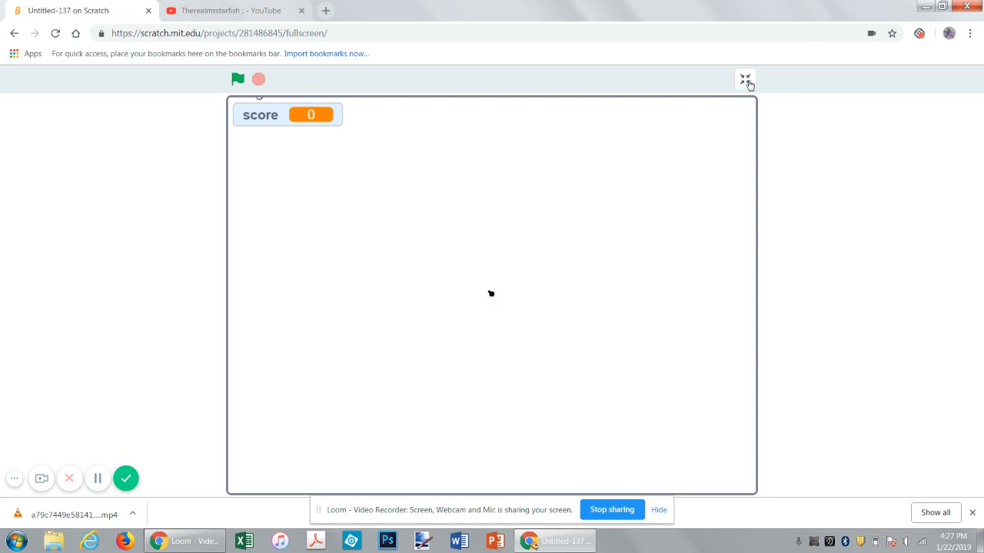
click(744, 78)
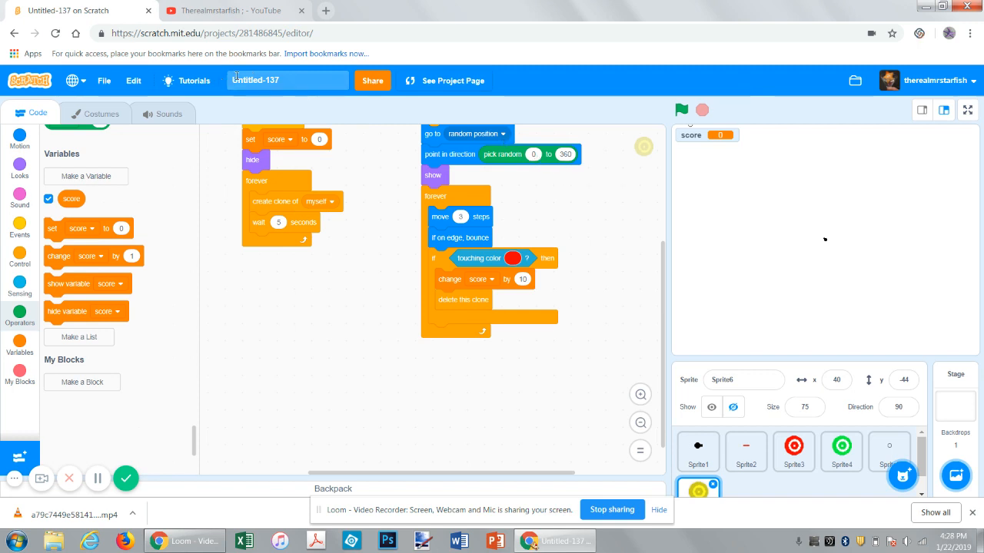
mouse_move(919, 37)
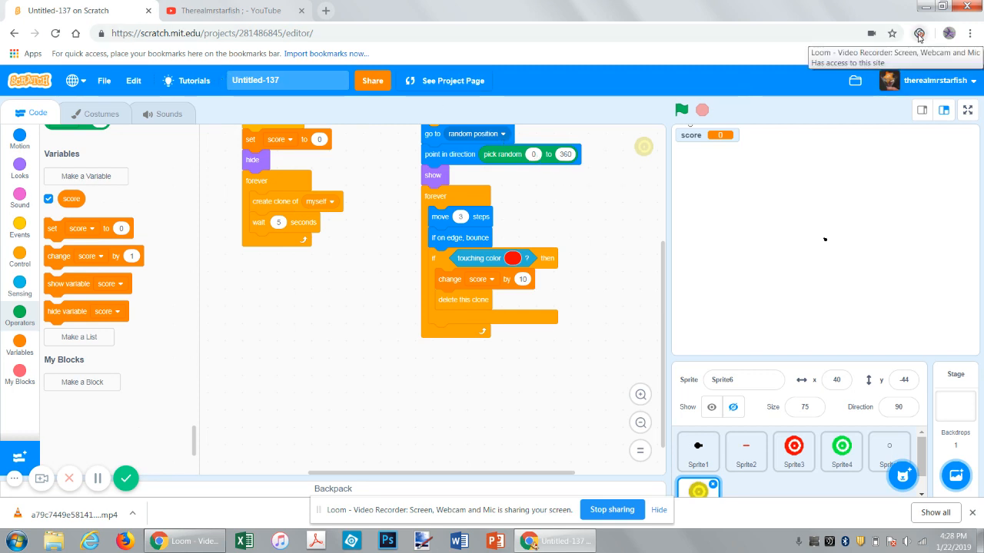